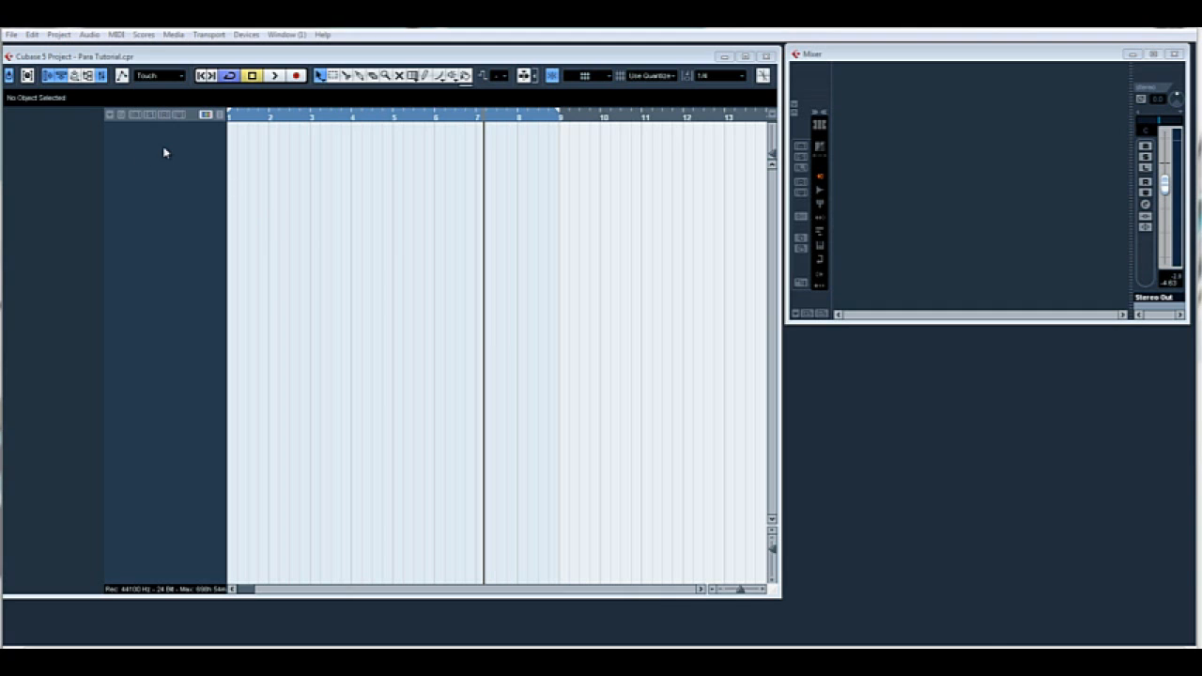
- Add four stereo audio tracks, Audio 01 to Audio 04, from the track list
right_click(164, 152)
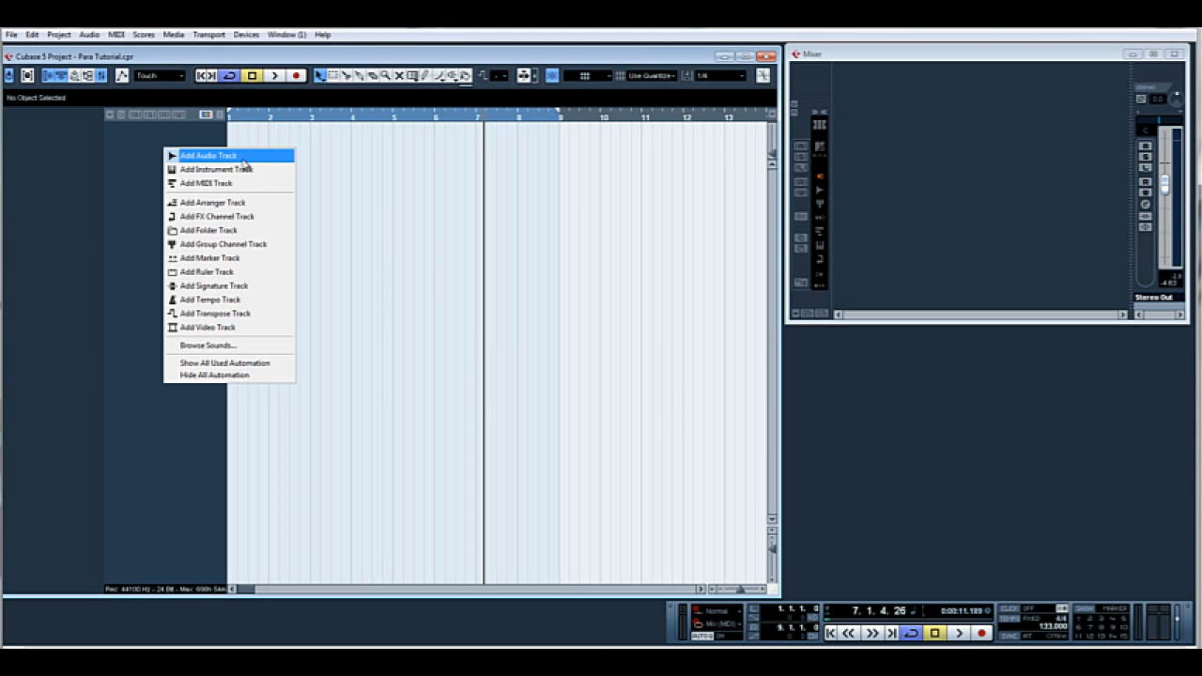
left_click(208, 155)
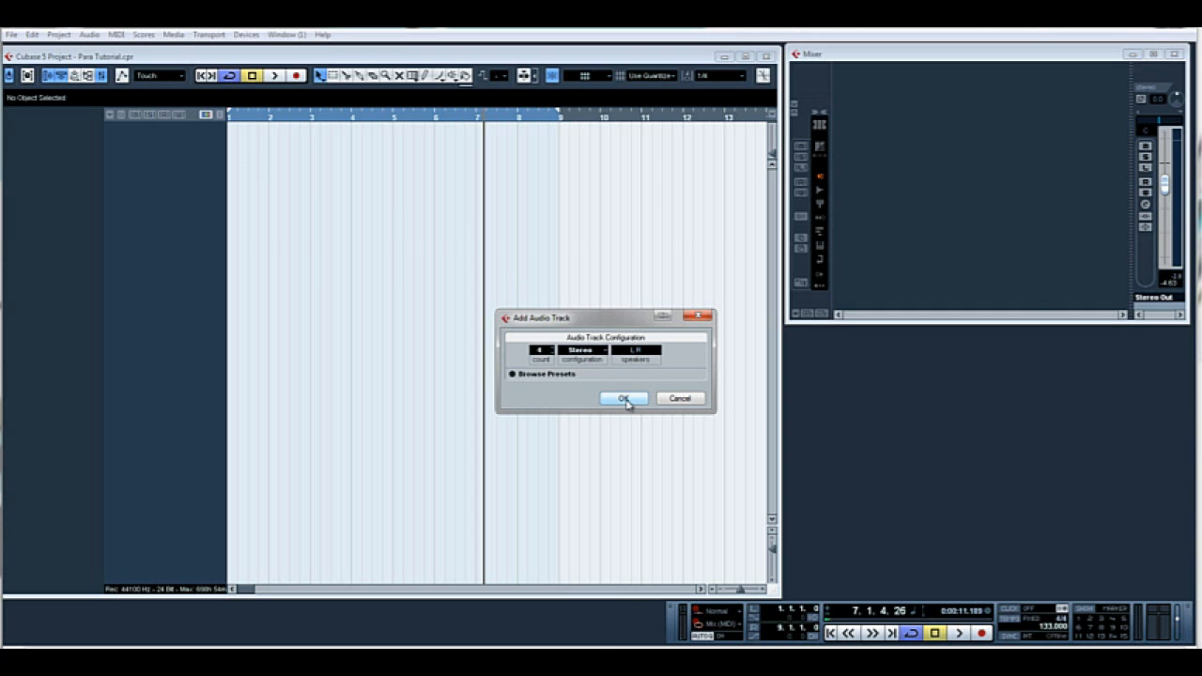
left_click(623, 398)
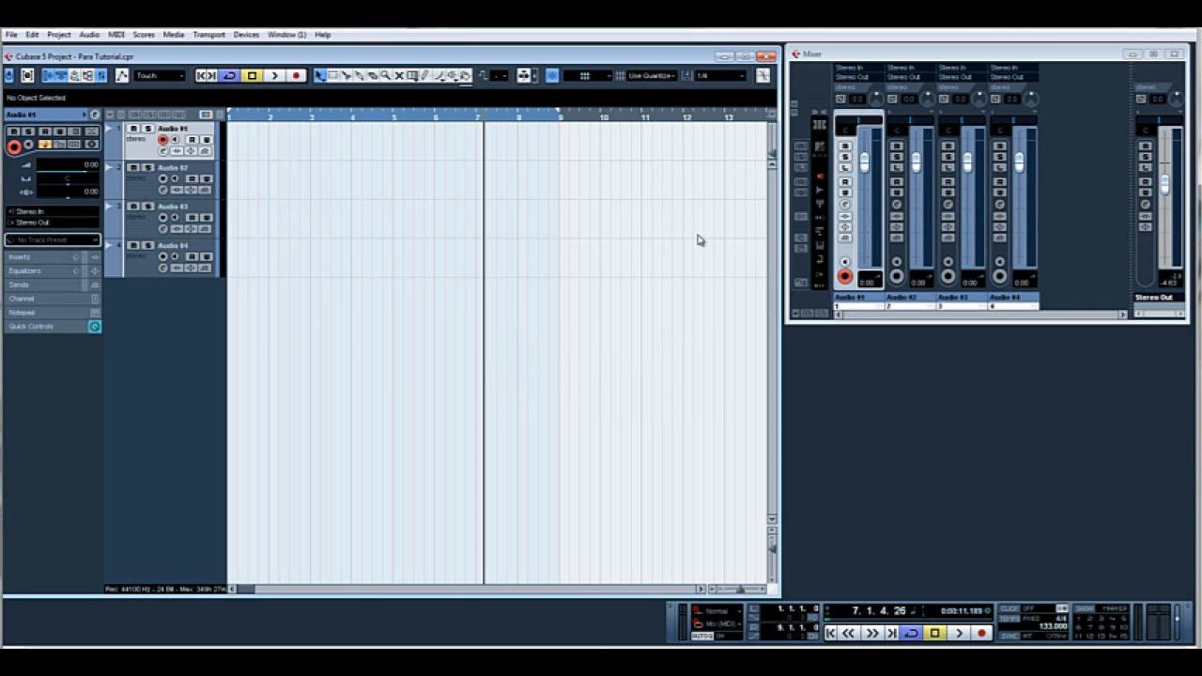
mouse_move(910, 399)
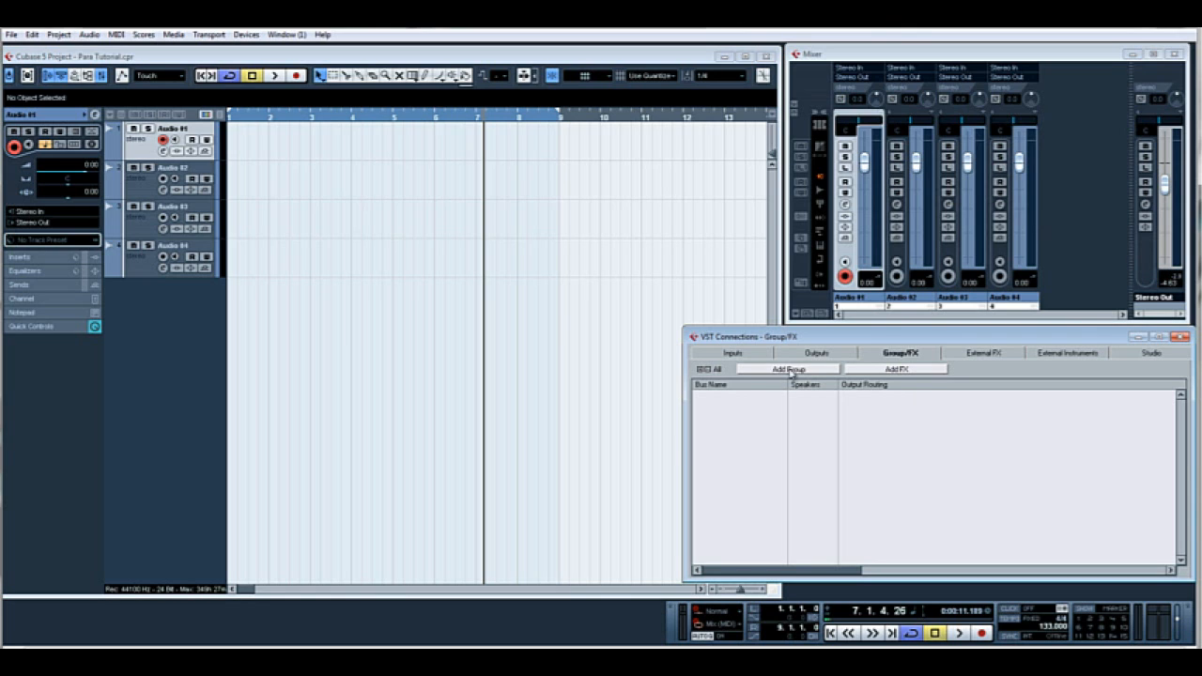
- Add two stereo groups and name them 'Drum Buss' and 'NY Compression'
left_click(790, 370)
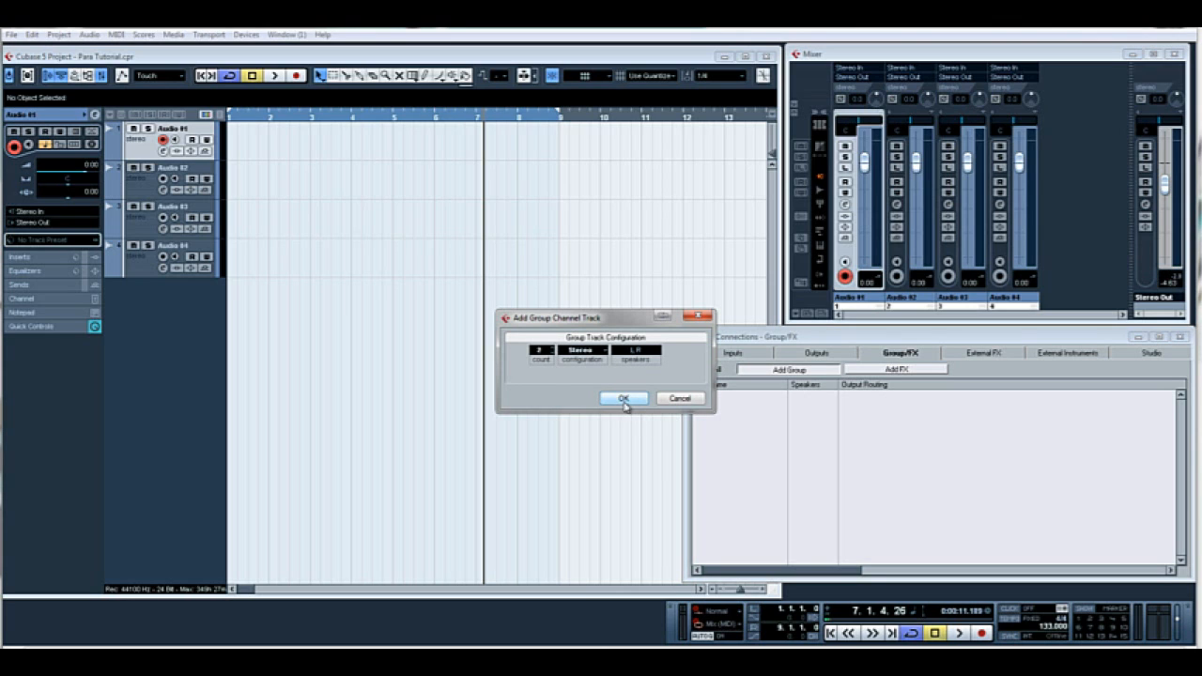
left_click(623, 399)
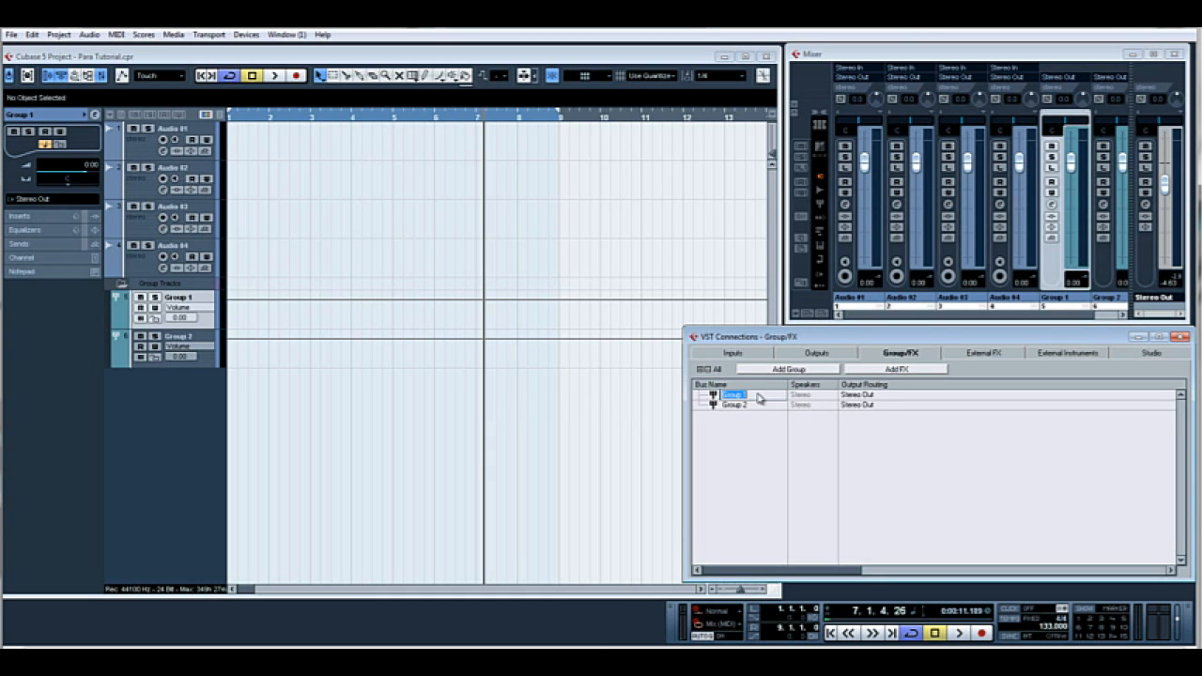
type("Drum Buss")
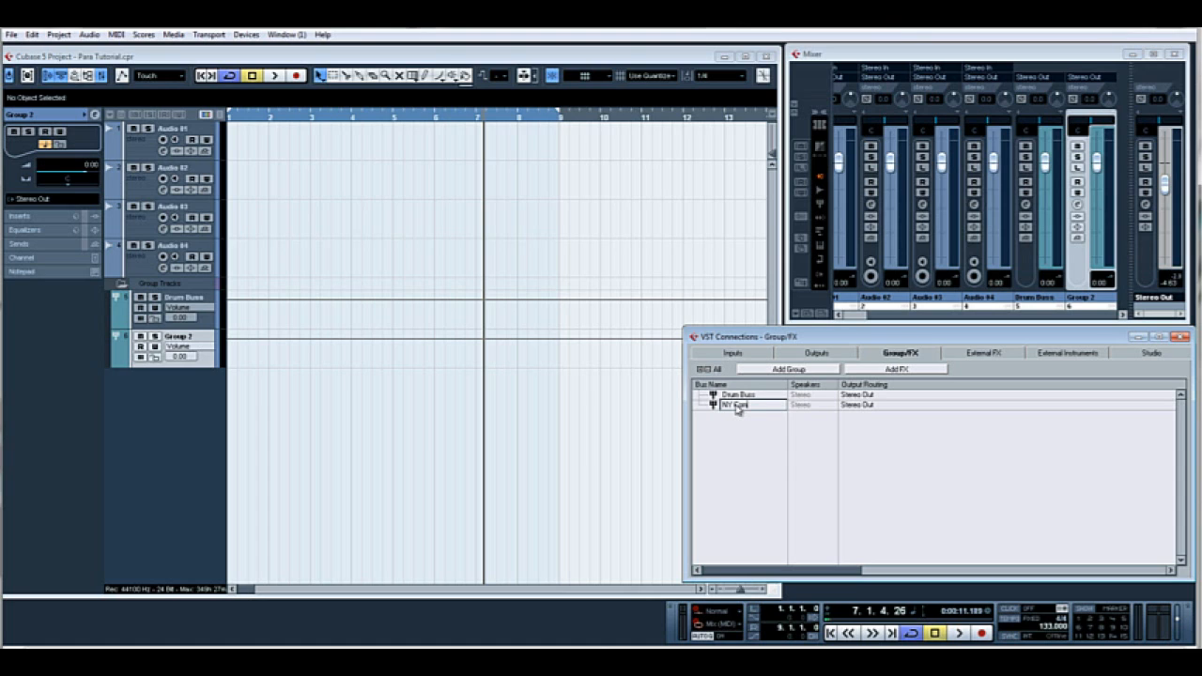
type("NY Compression")
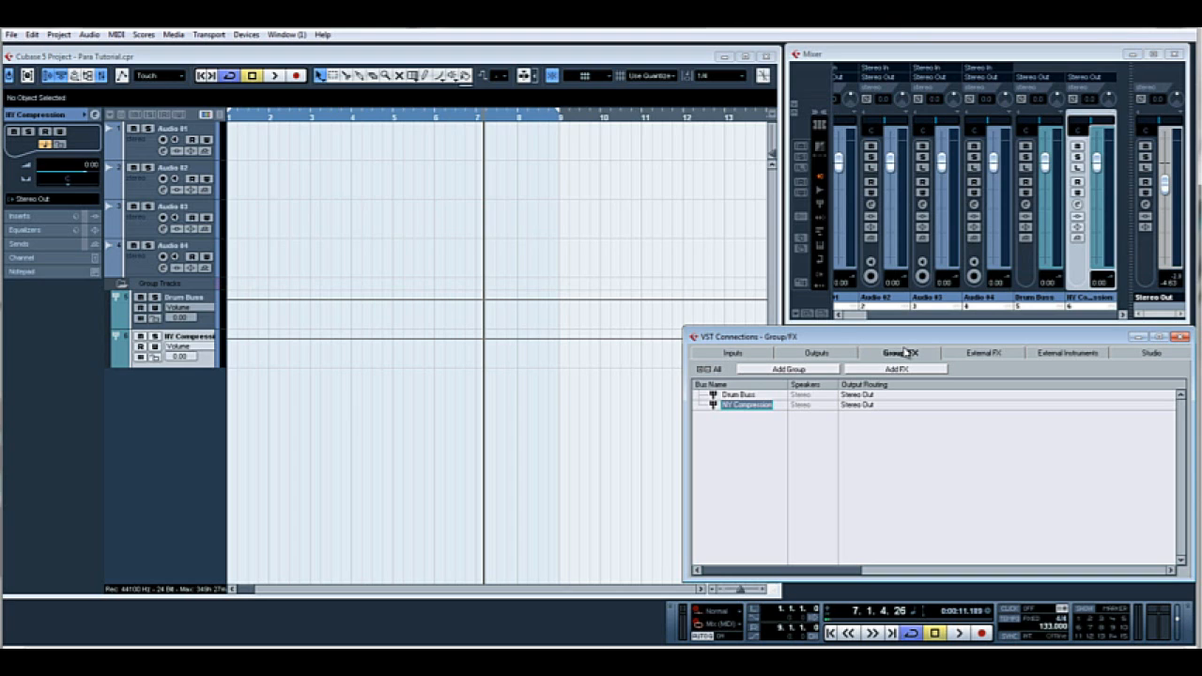
mouse_move(904, 353)
type("L")
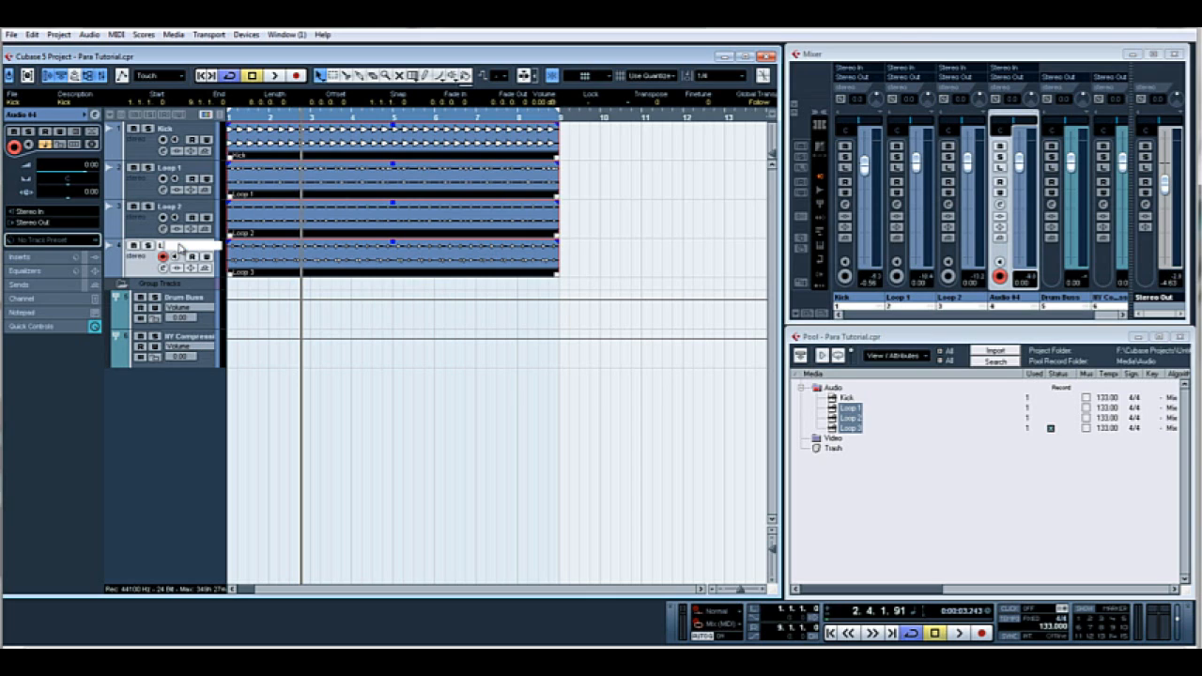
- Finish naming the fourth audio track 'Loop 3'
left_click(169, 246)
type("oop 3")
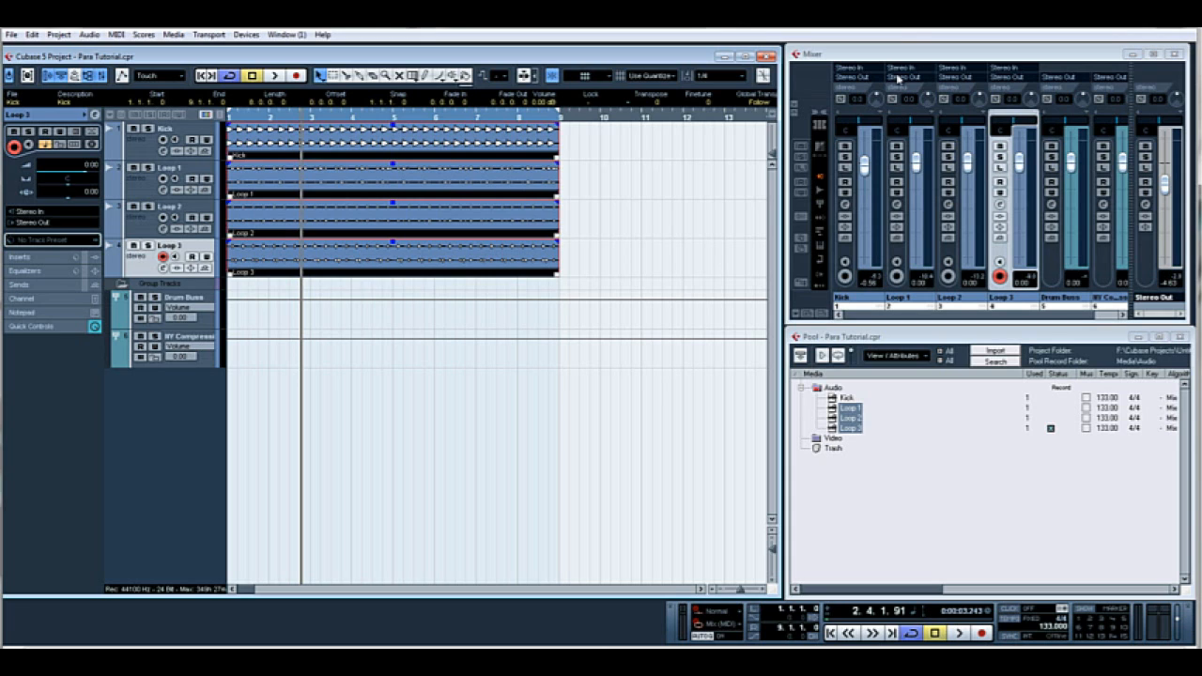
- Route Loop 1's mixer output to the Drum Buss group
left_click(906, 77)
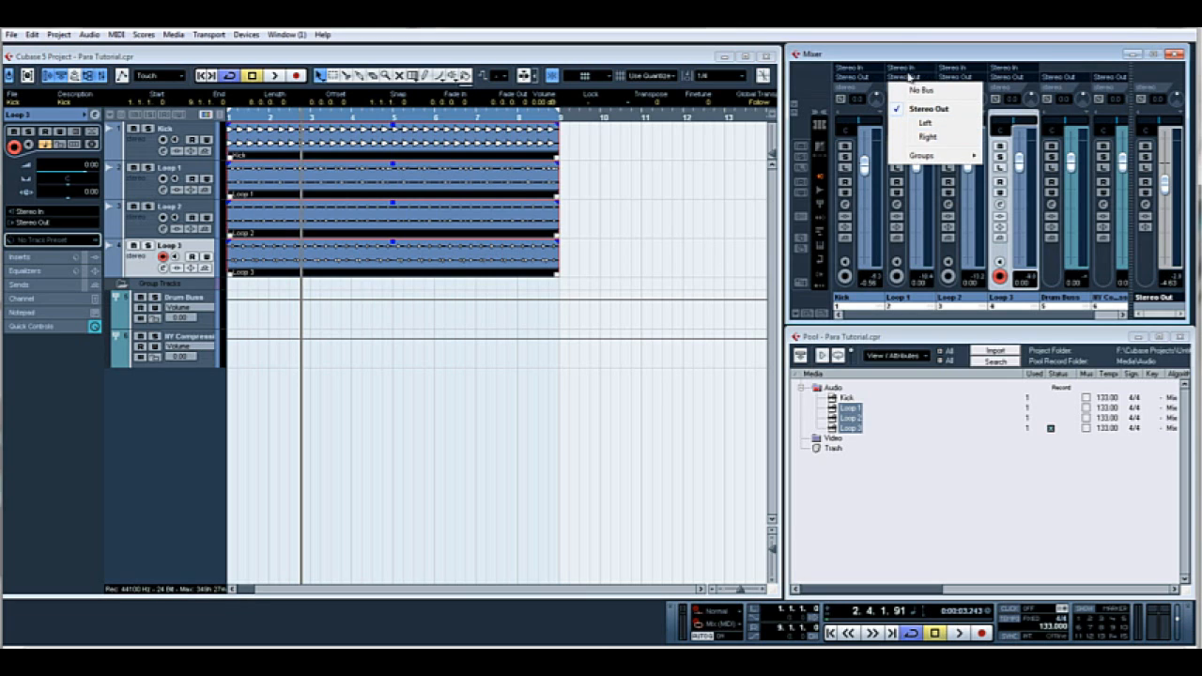
left_click(929, 109)
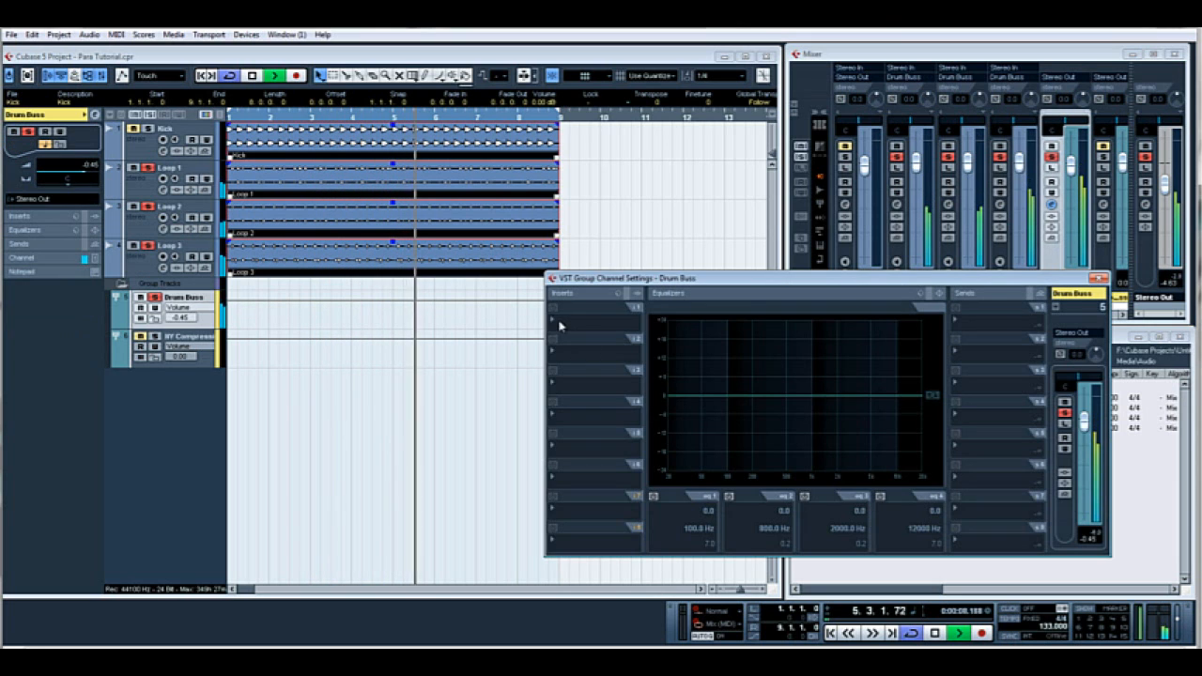
- Insert a Compressor on Drum Buss, lower threshold to about -17 dB, adjust ratio
left_click(553, 320)
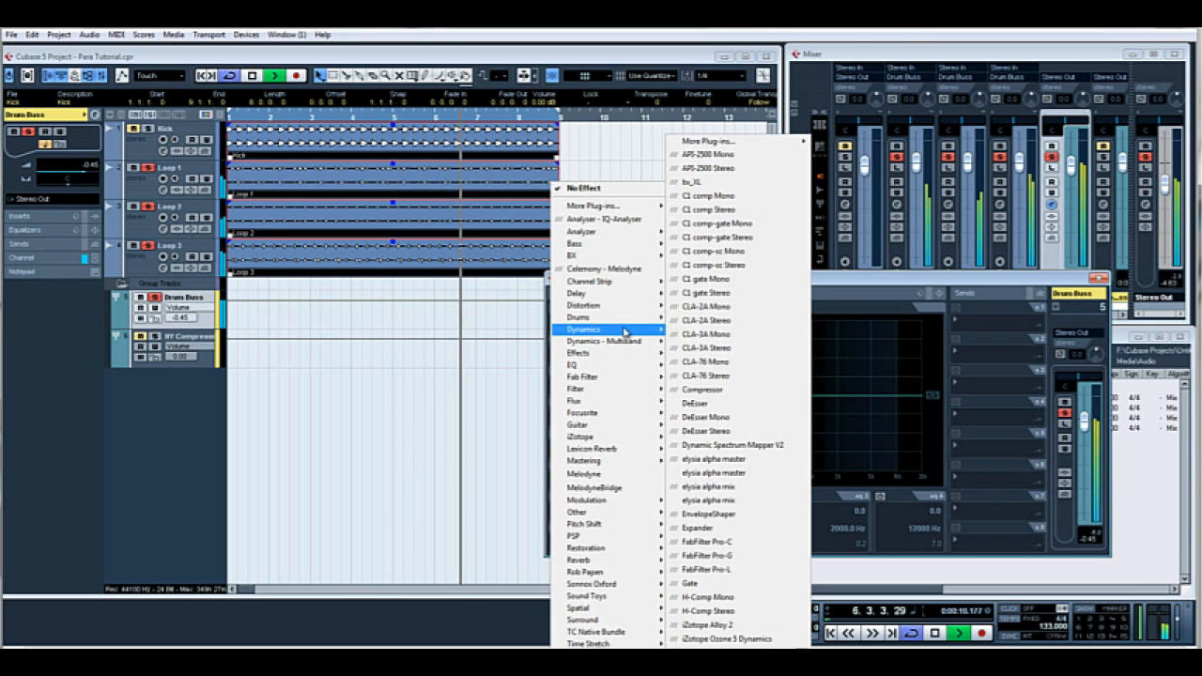
left_click(703, 389)
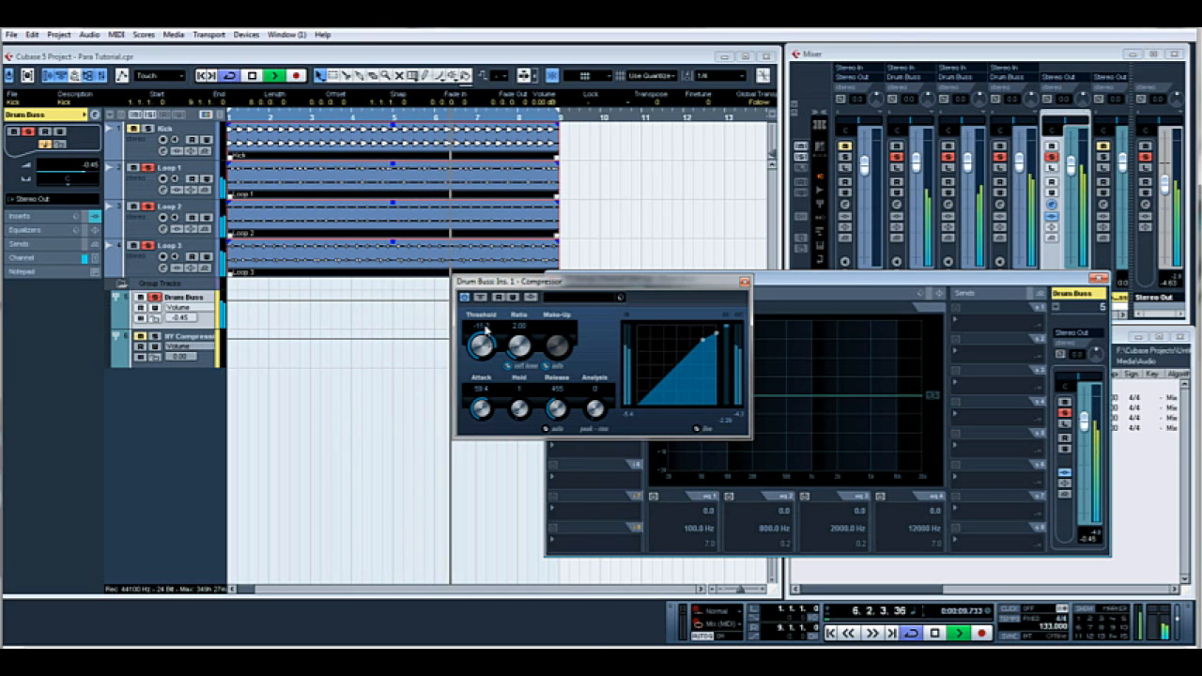
left_click_drag(482, 343, 489, 356)
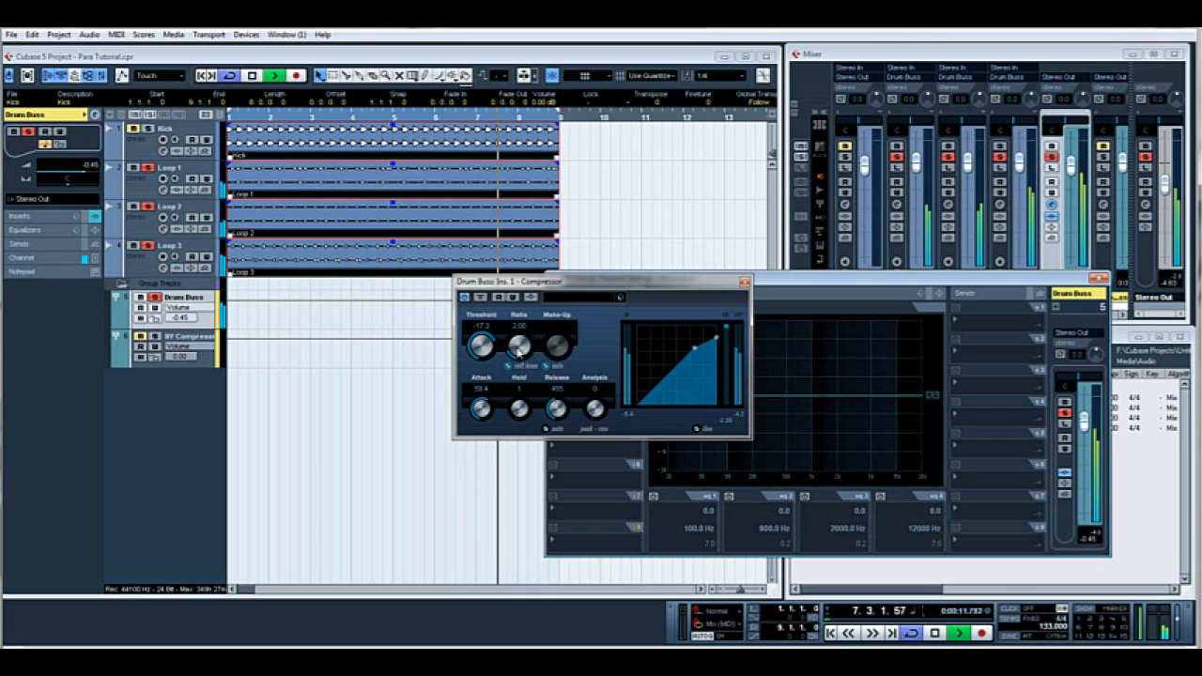
left_click_drag(516, 347, 522, 342)
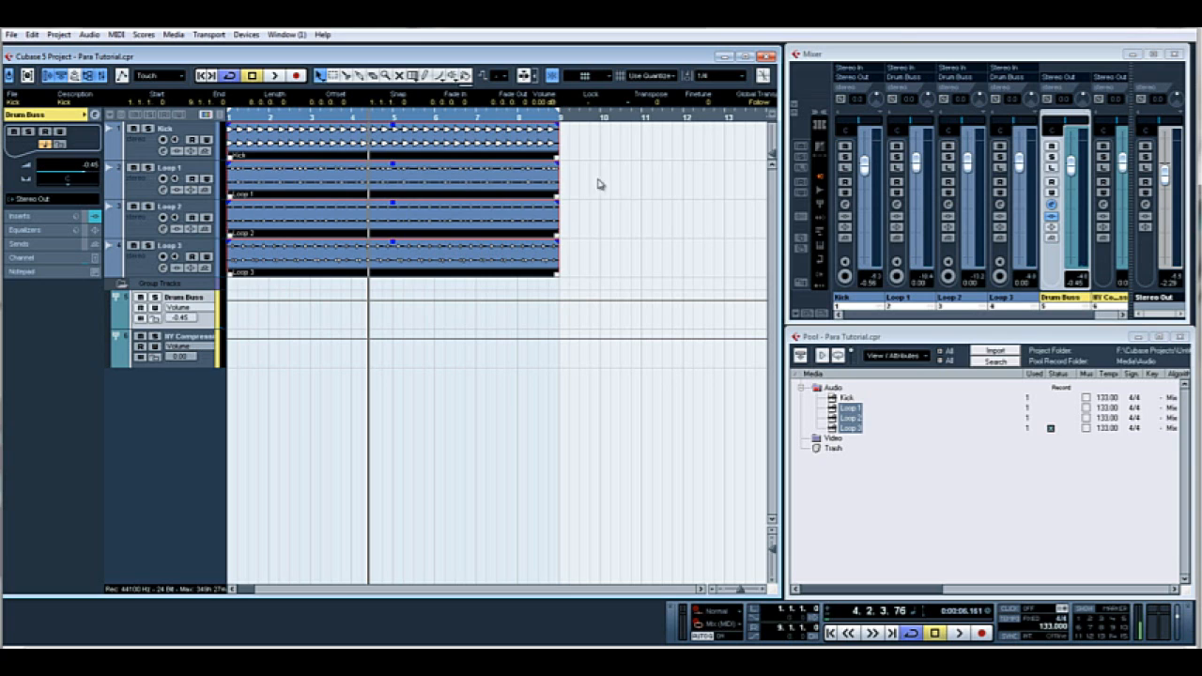
- Colour the three loop tracks orange and set the Drum Buss fader to about -1.9 dB
left_click(329, 141)
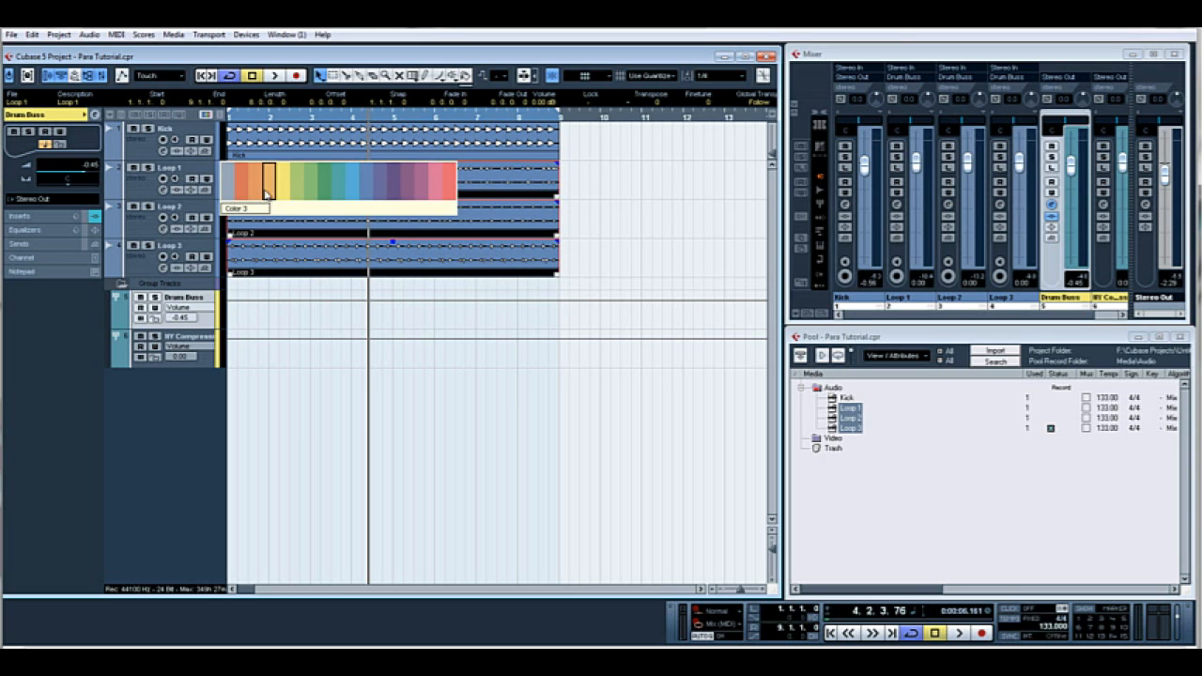
left_click(266, 177)
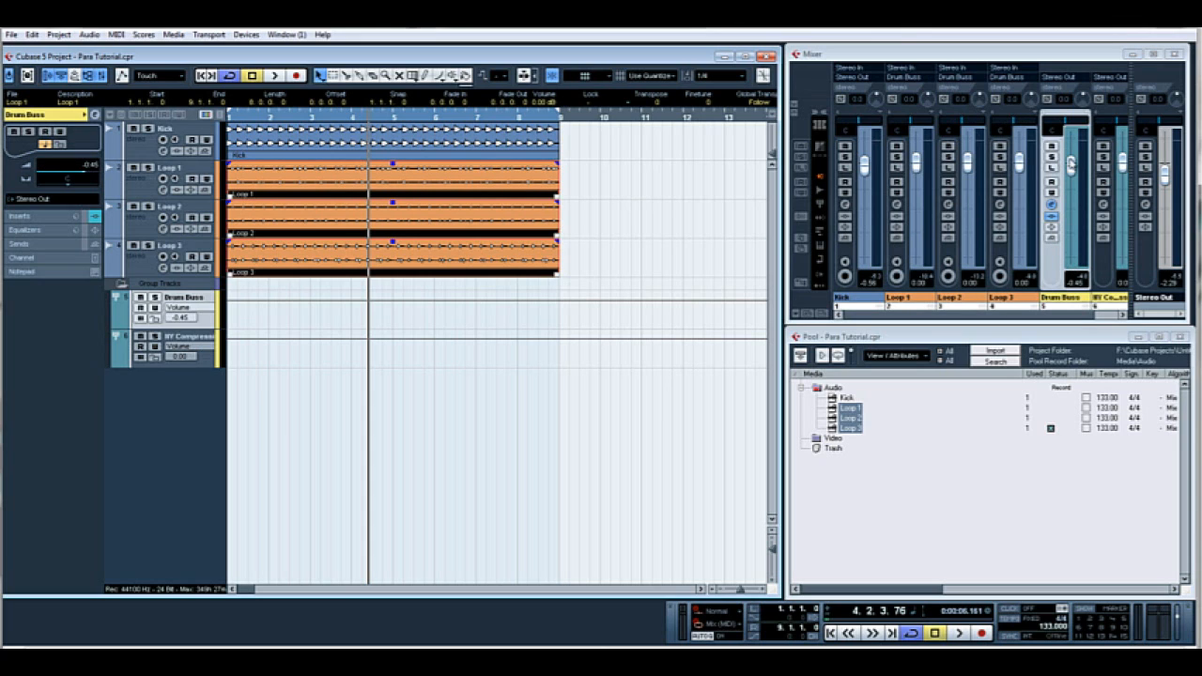
left_click_drag(1071, 164, 1071, 174)
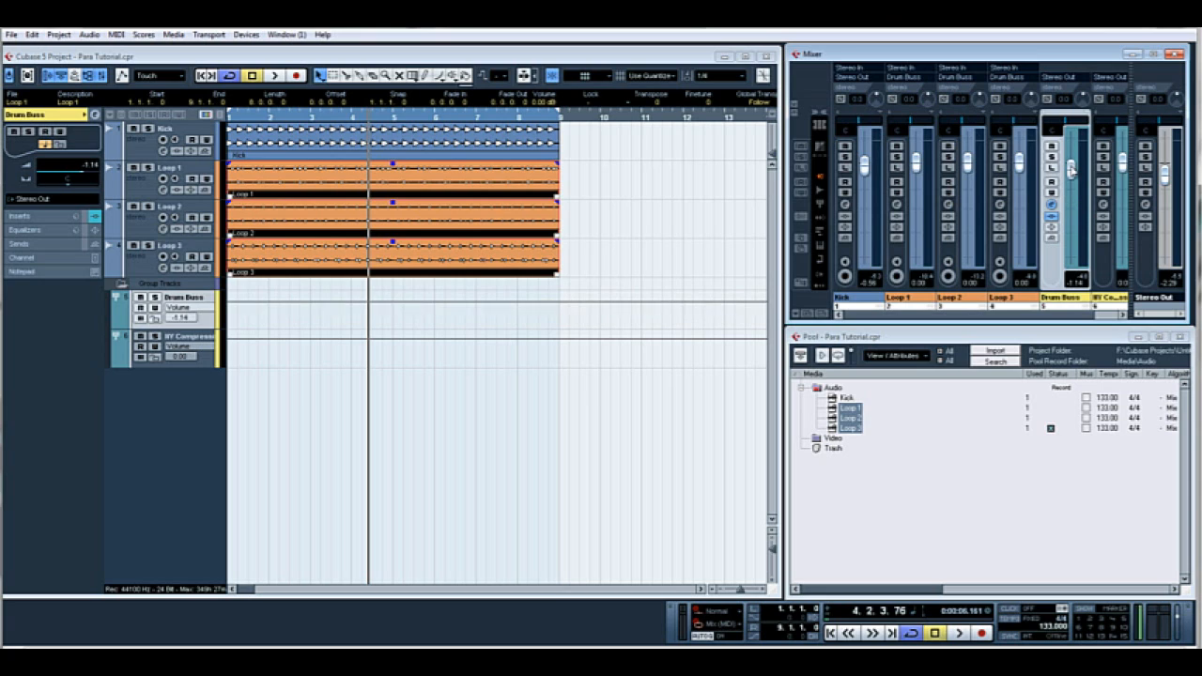
left_click_drag(1071, 169, 1071, 174)
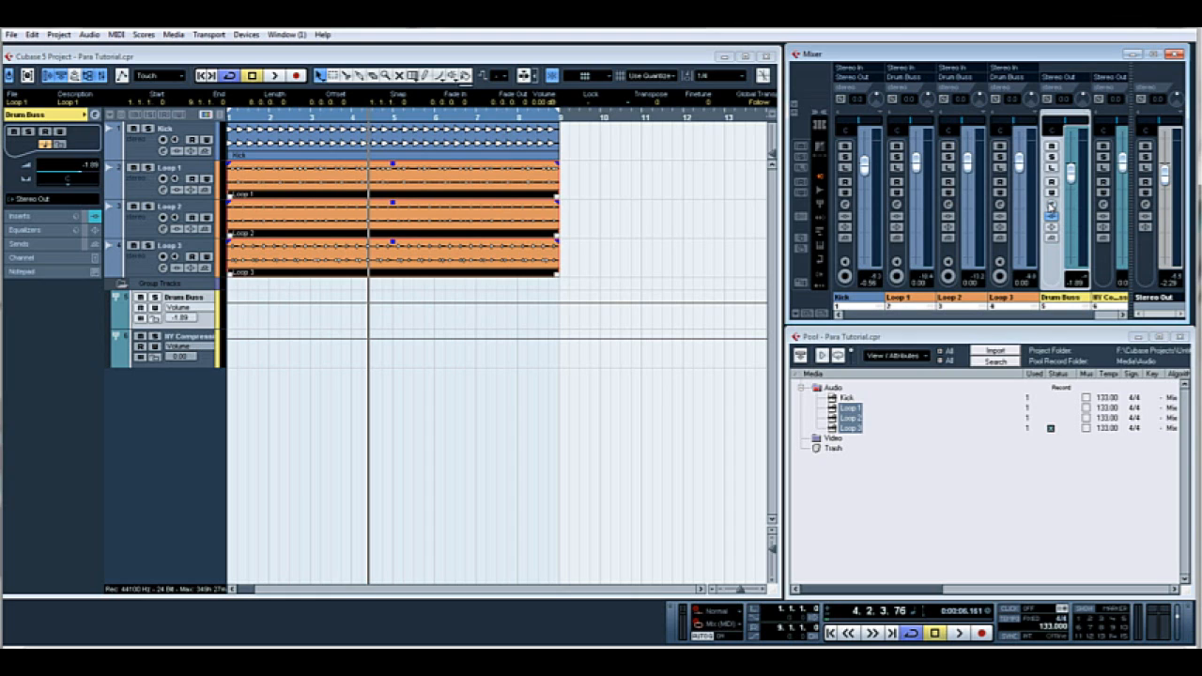
- Add a send from the Drum Buss channel to the NY Compression group
left_click(1050, 204)
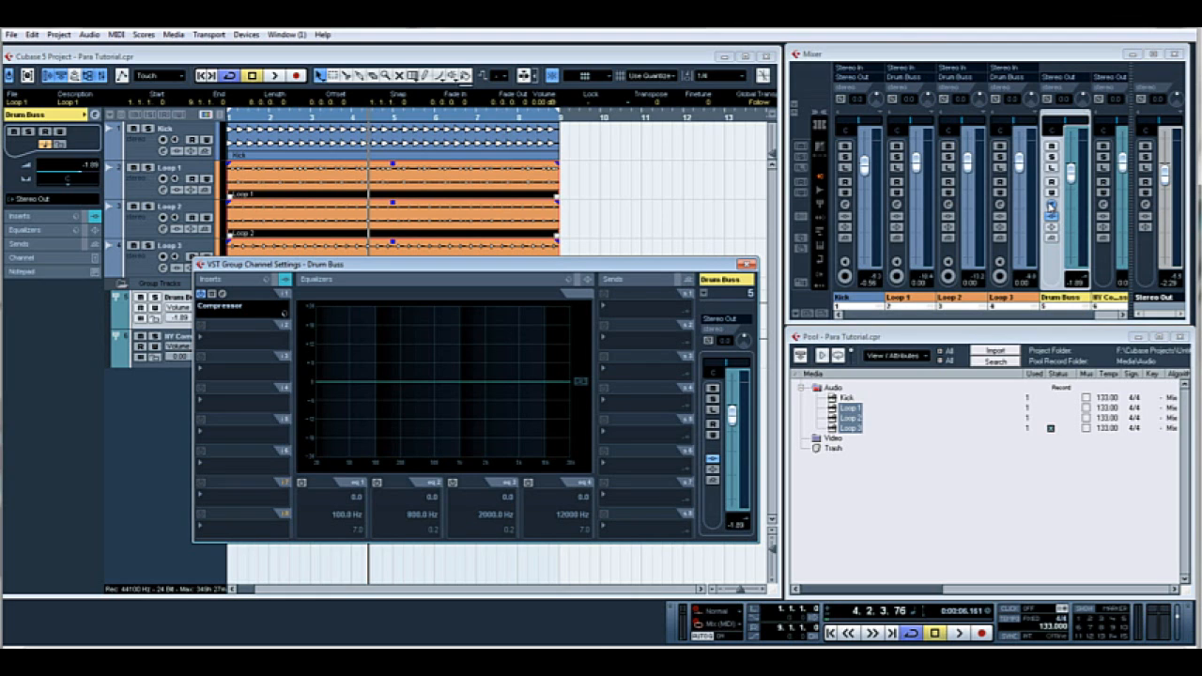
mouse_move(732, 310)
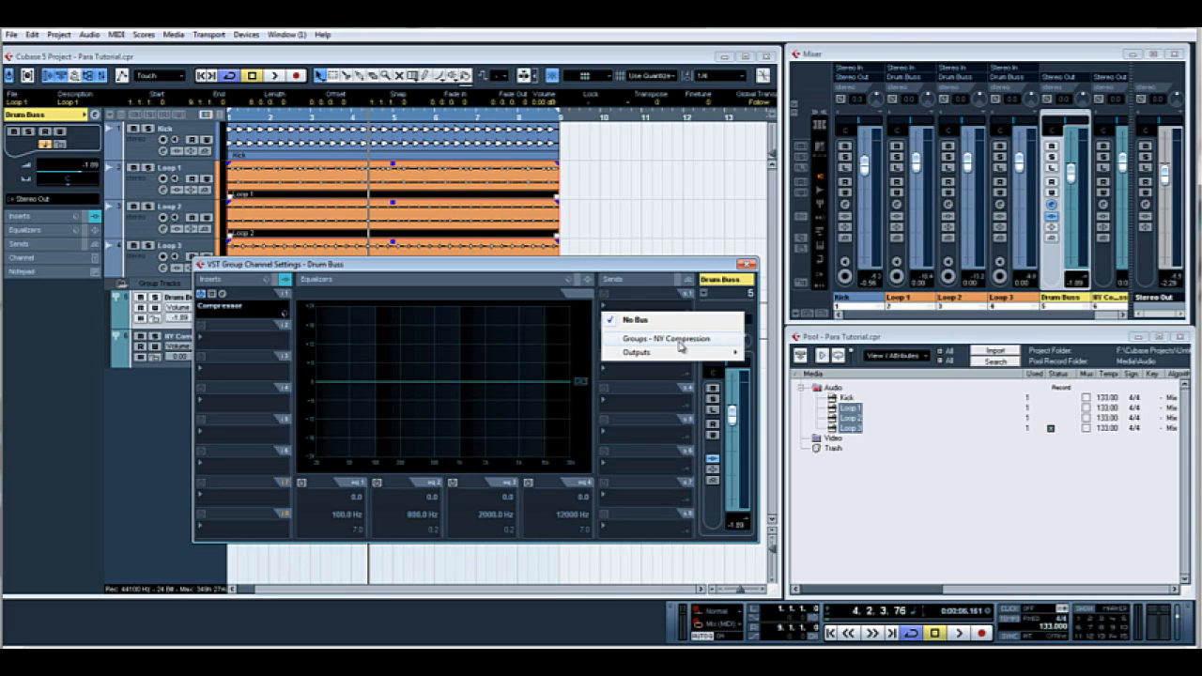
left_click(667, 338)
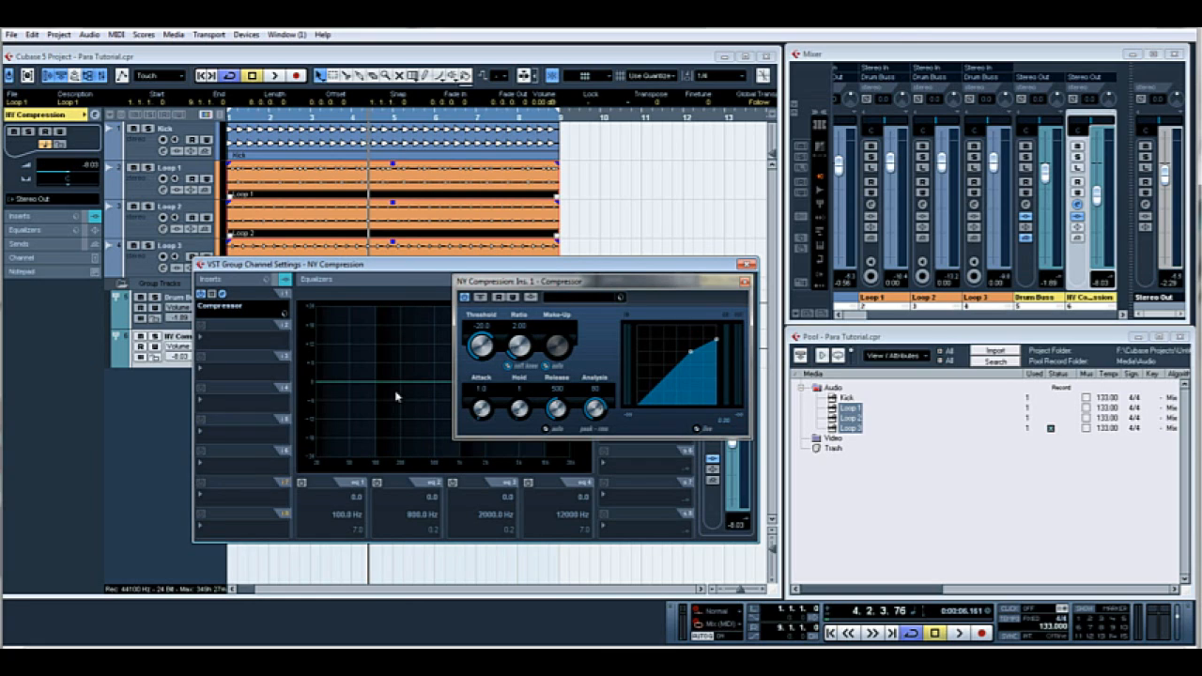
mouse_move(496, 374)
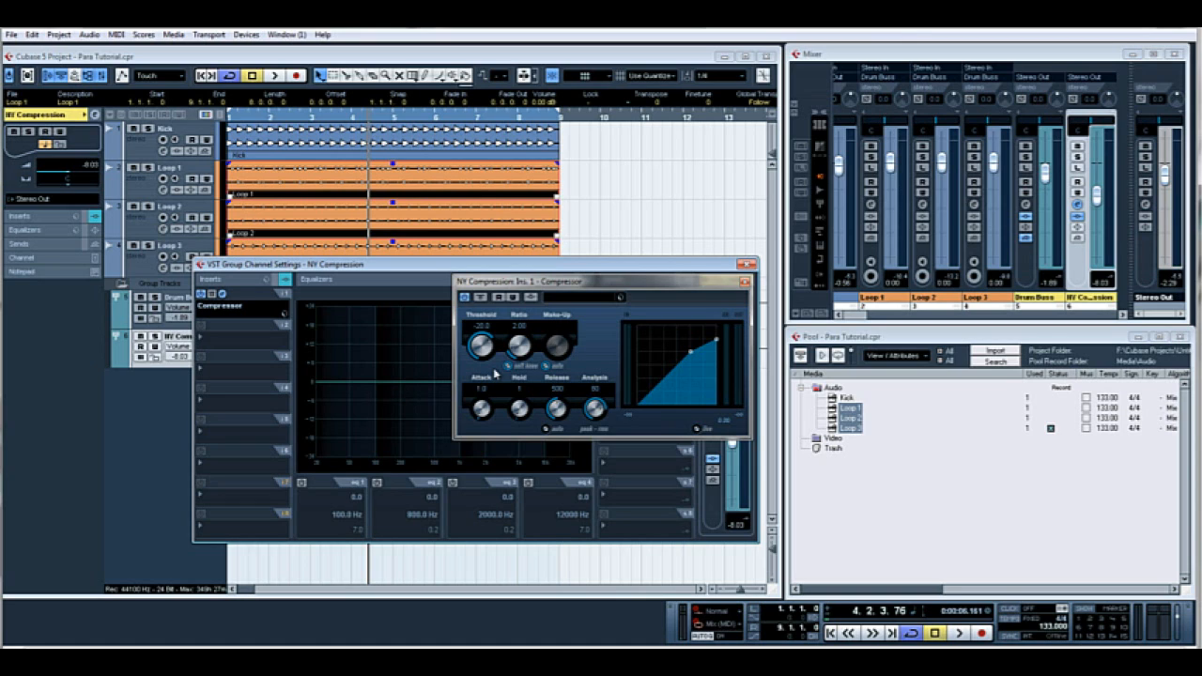
- Raise the NY Compression fader to around -5.57 dB
left_click_drag(519, 333, 518, 328)
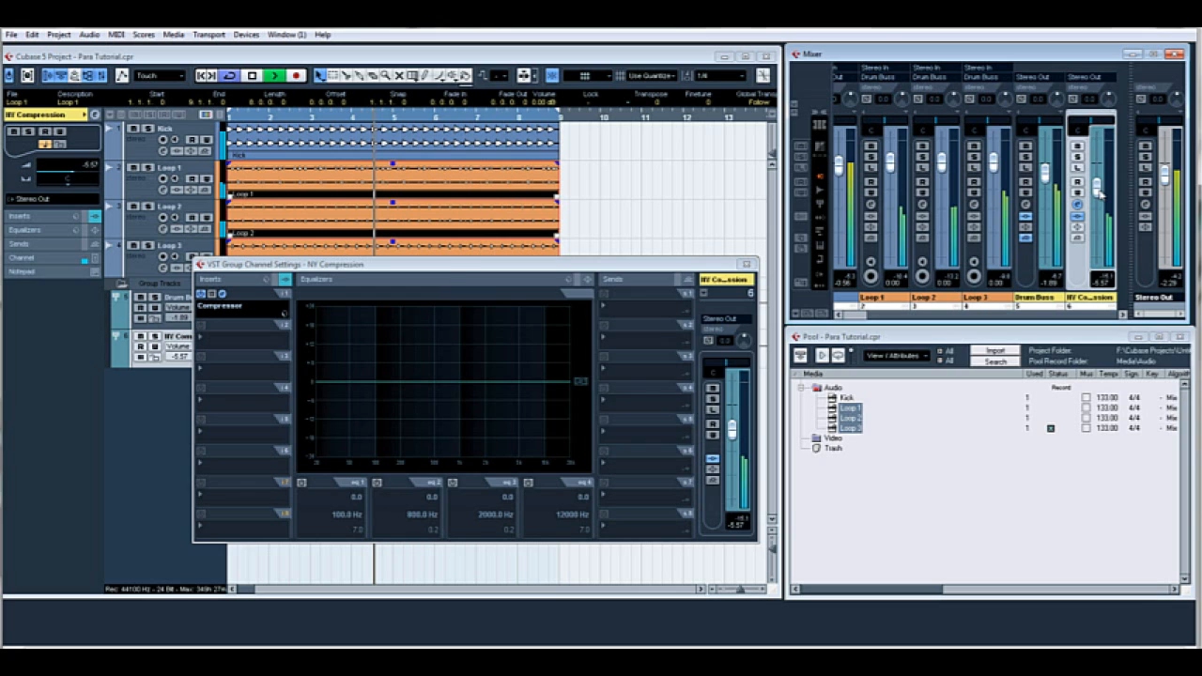
- Open the Compressor insert on the NY Compression channel
left_click(222, 306)
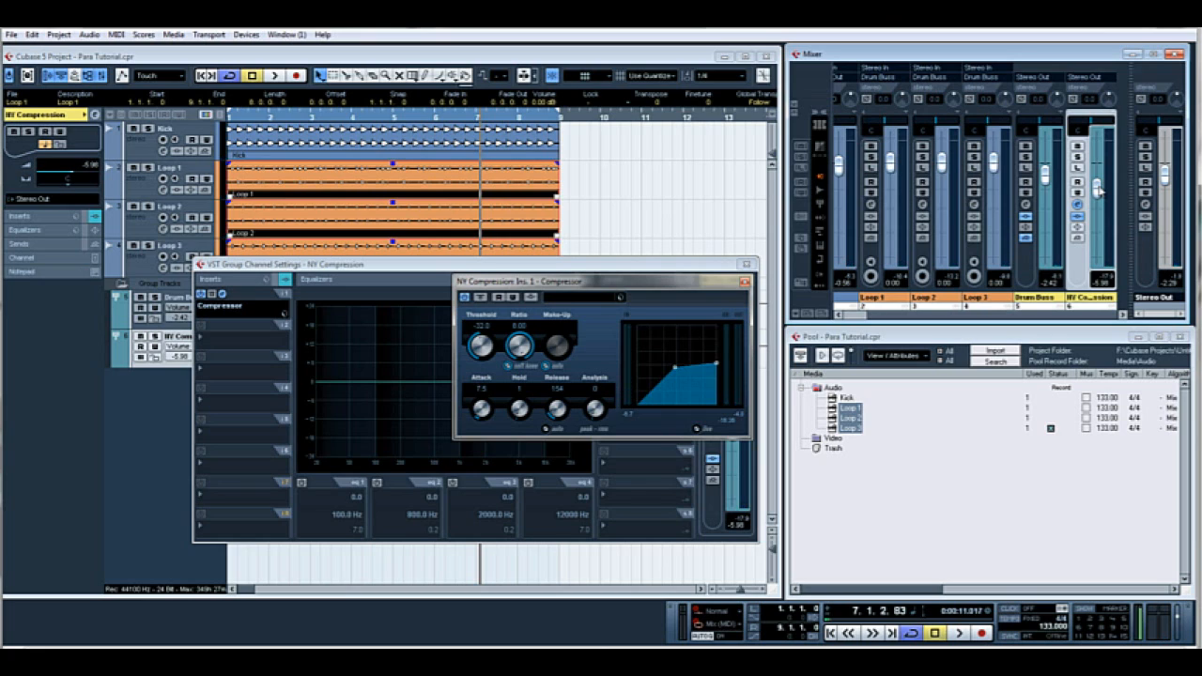
- Pull the NY Compression fader down, then back up to blend it in
left_click_drag(1096, 188, 1096, 254)
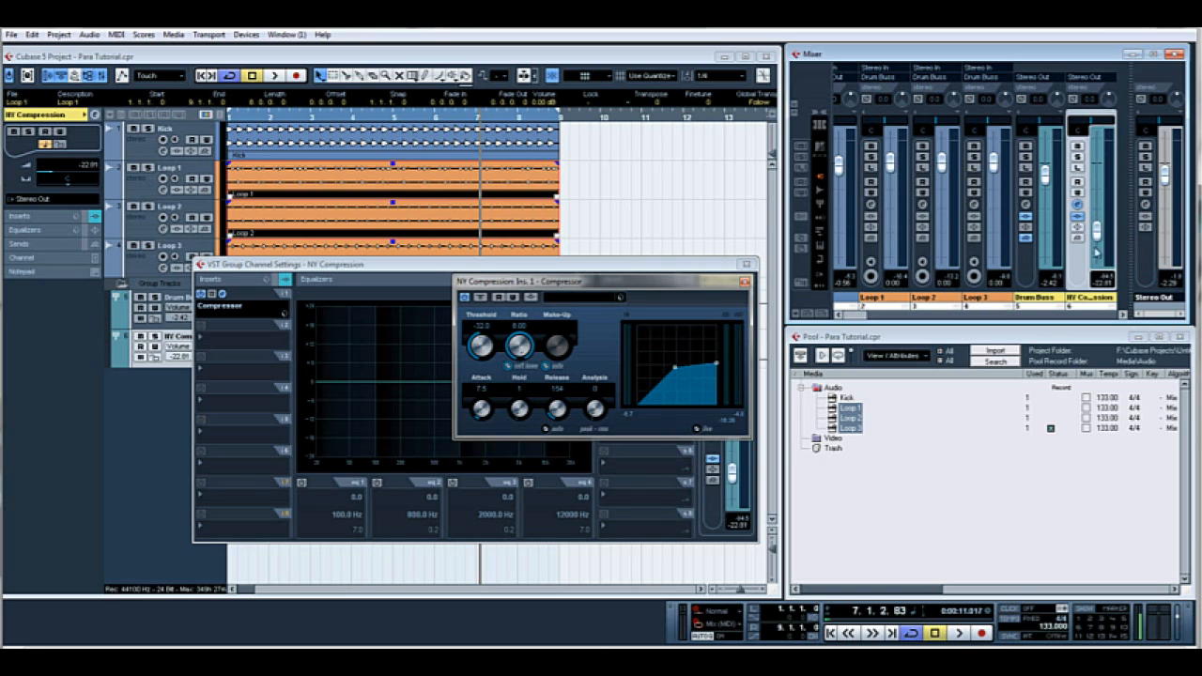
left_click_drag(1097, 226, 1097, 216)
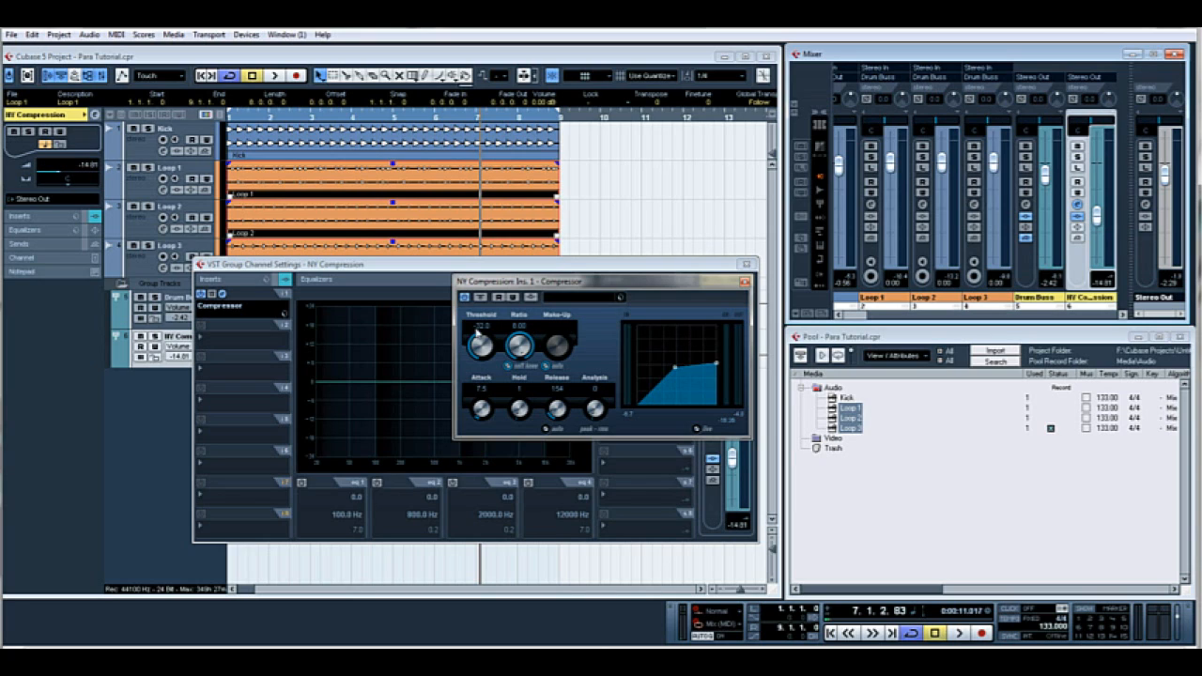
mouse_move(556, 331)
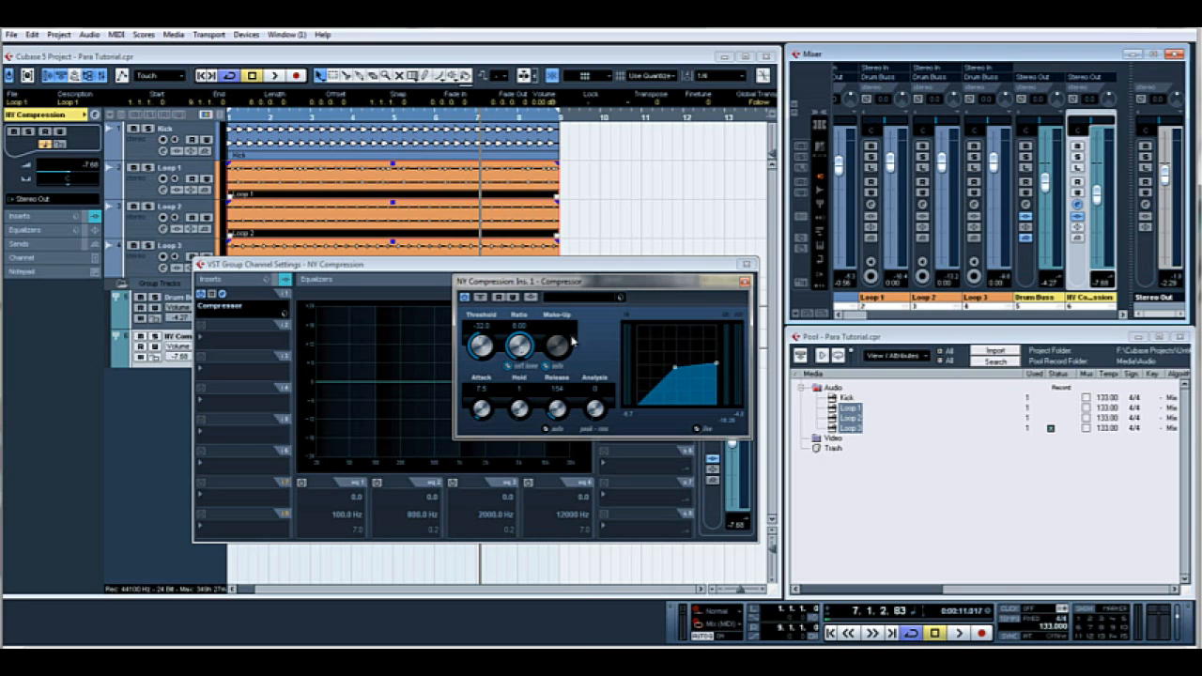
mouse_move(628, 289)
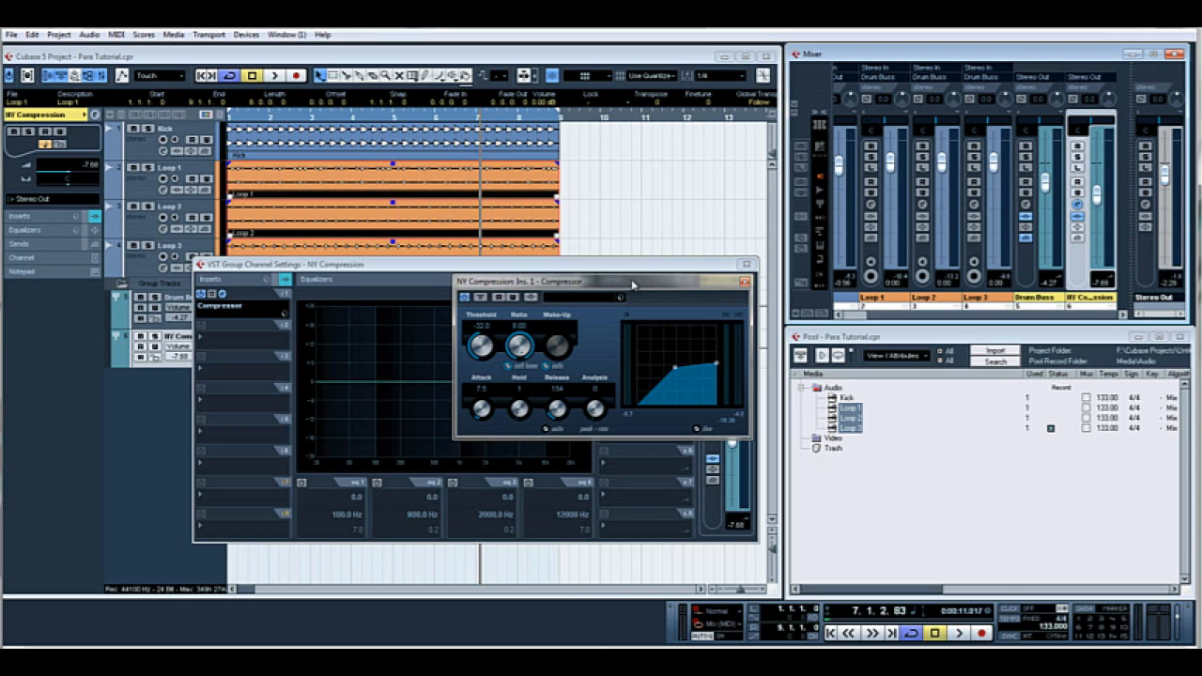
mouse_move(659, 292)
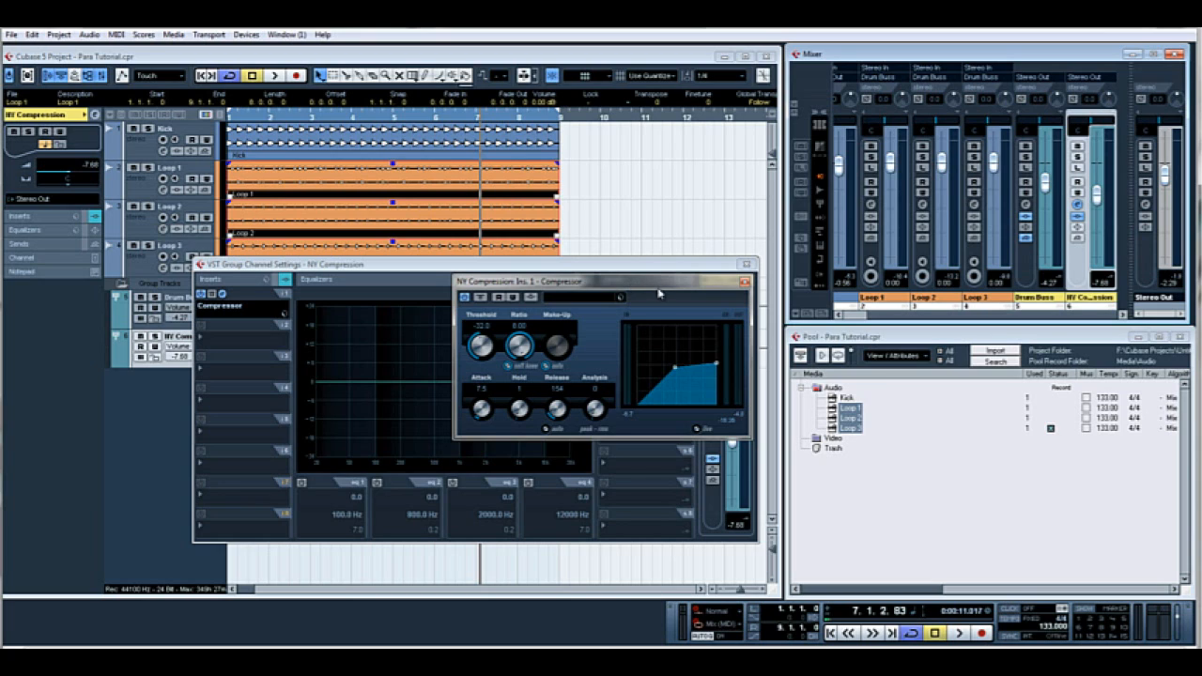
mouse_move(738, 286)
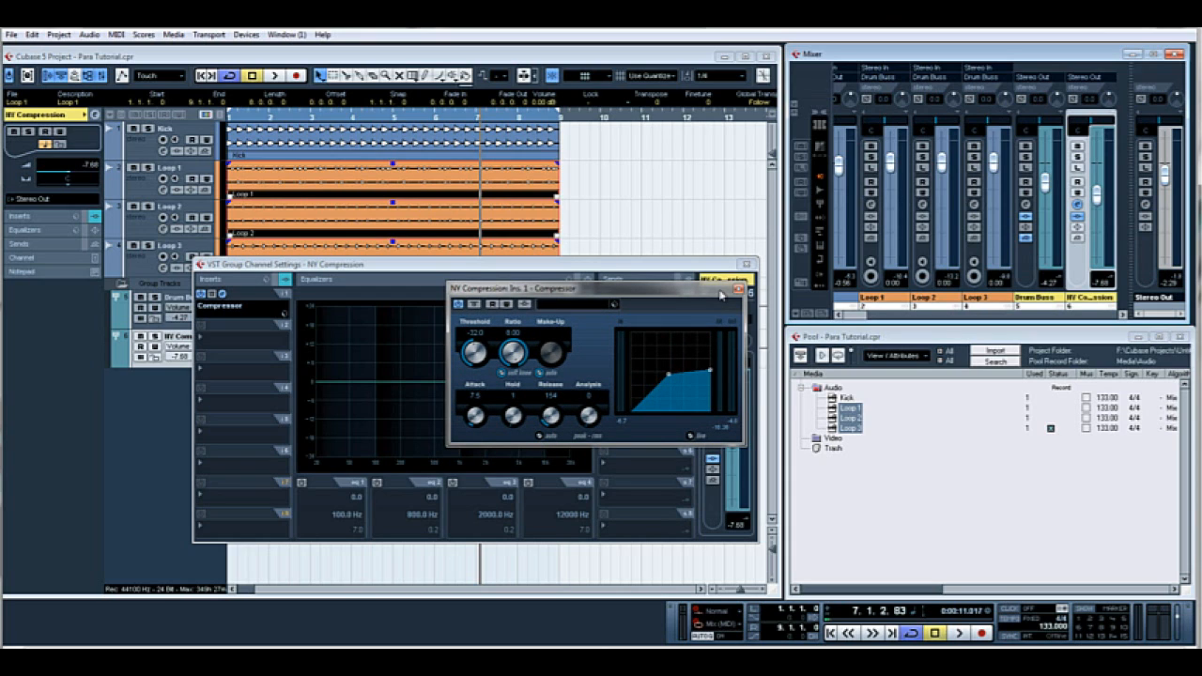
mouse_move(736, 296)
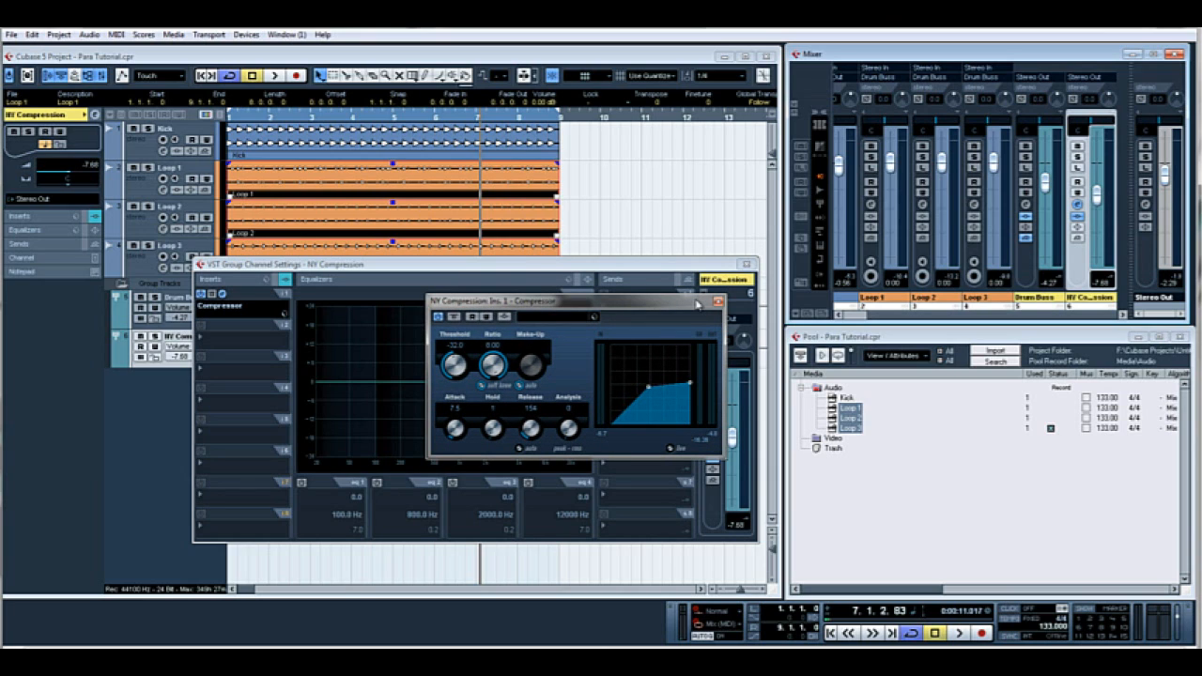
mouse_move(717, 308)
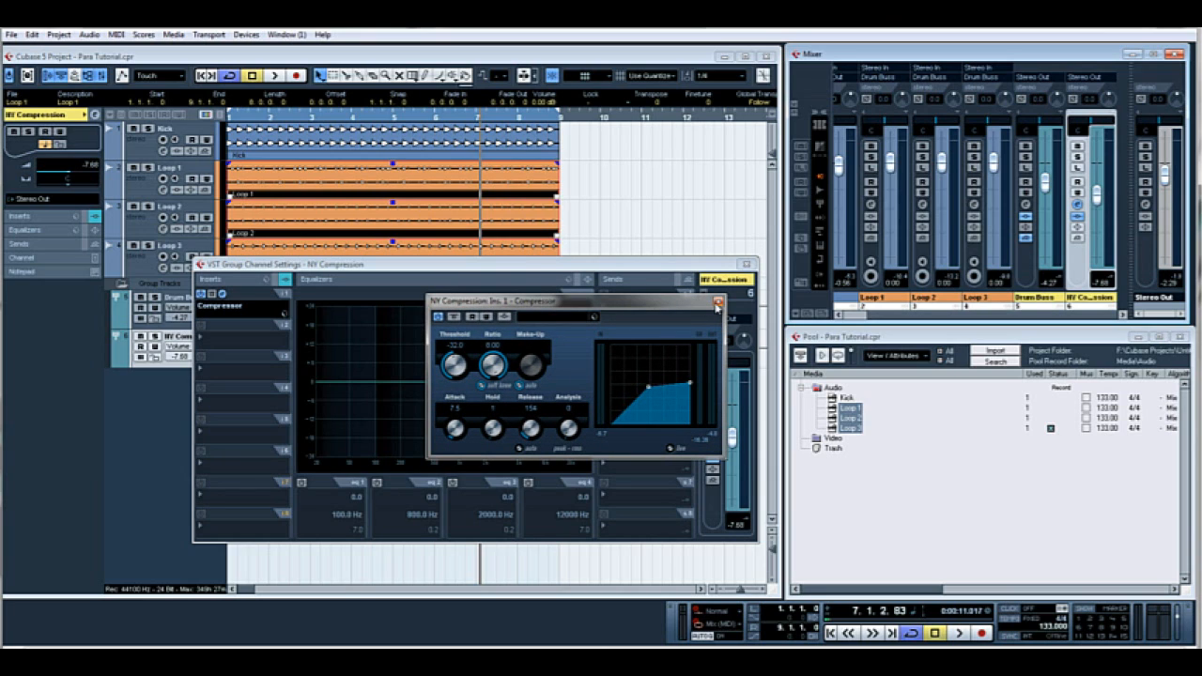
- Close the NY Compression compressor and settings, then show the VST Connections group bus list
left_click(716, 306)
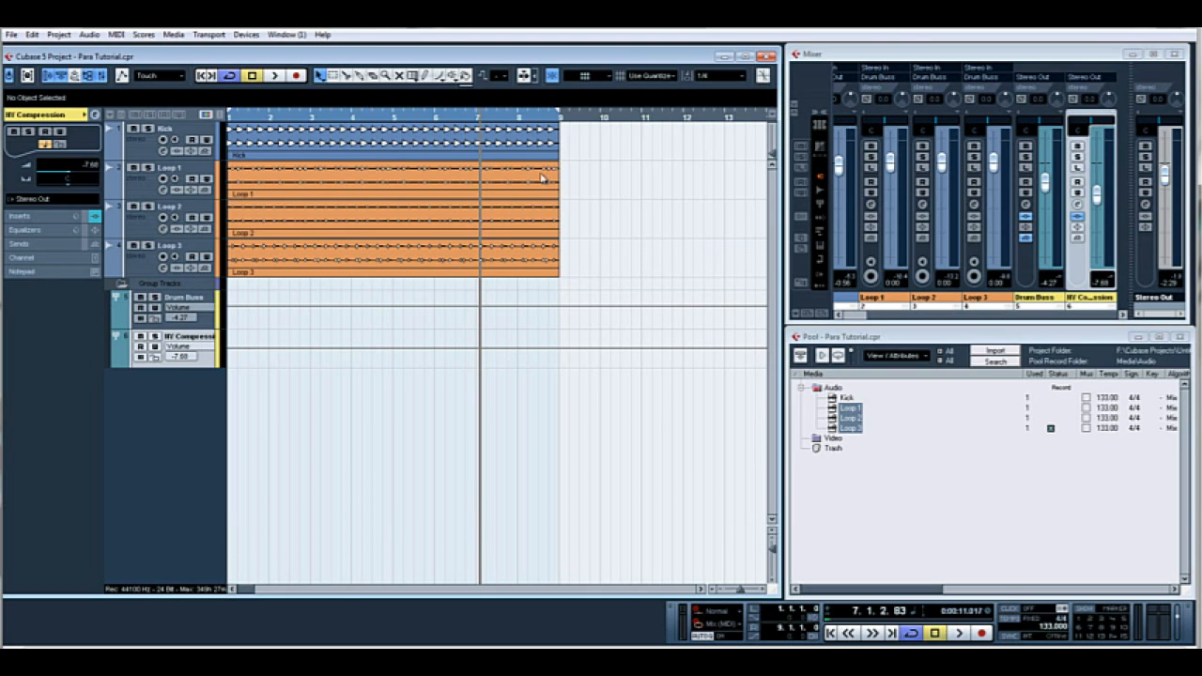
mouse_move(219, 198)
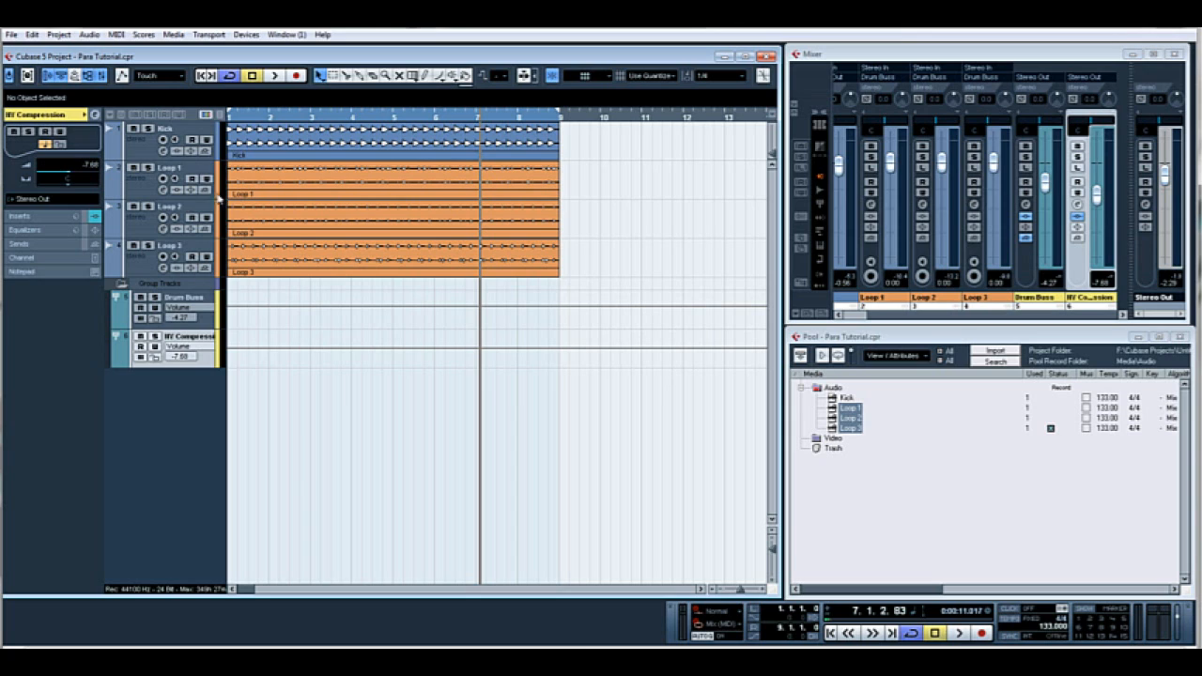
mouse_move(562, 200)
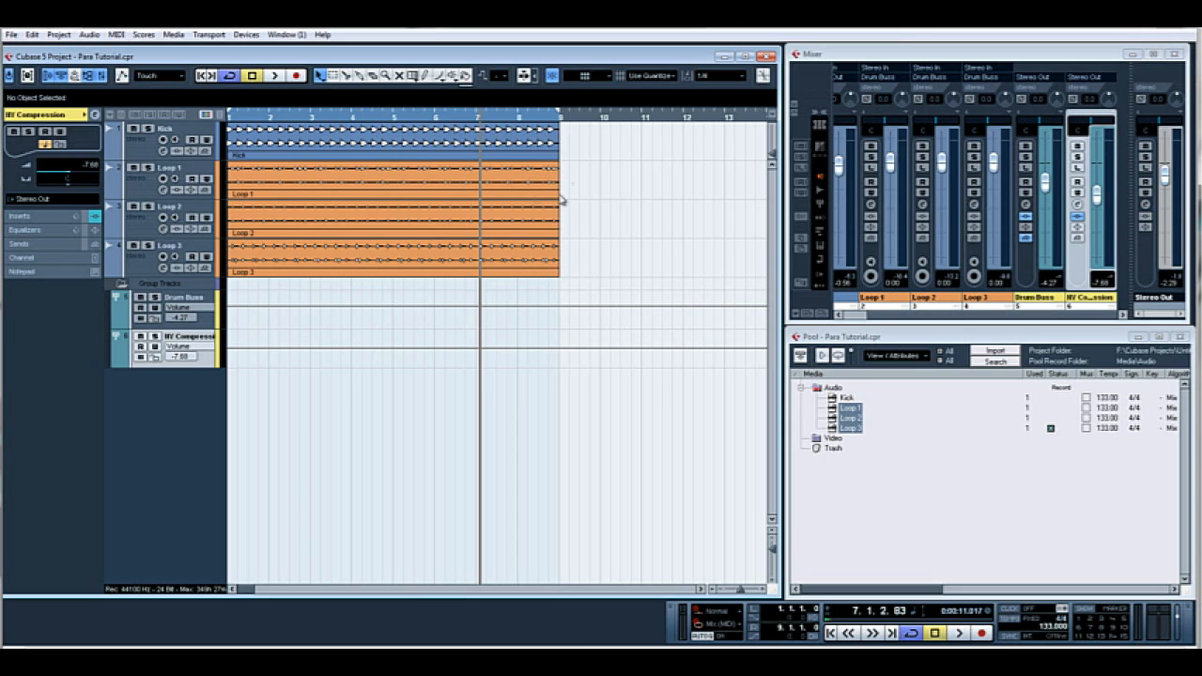
left_click(395, 192)
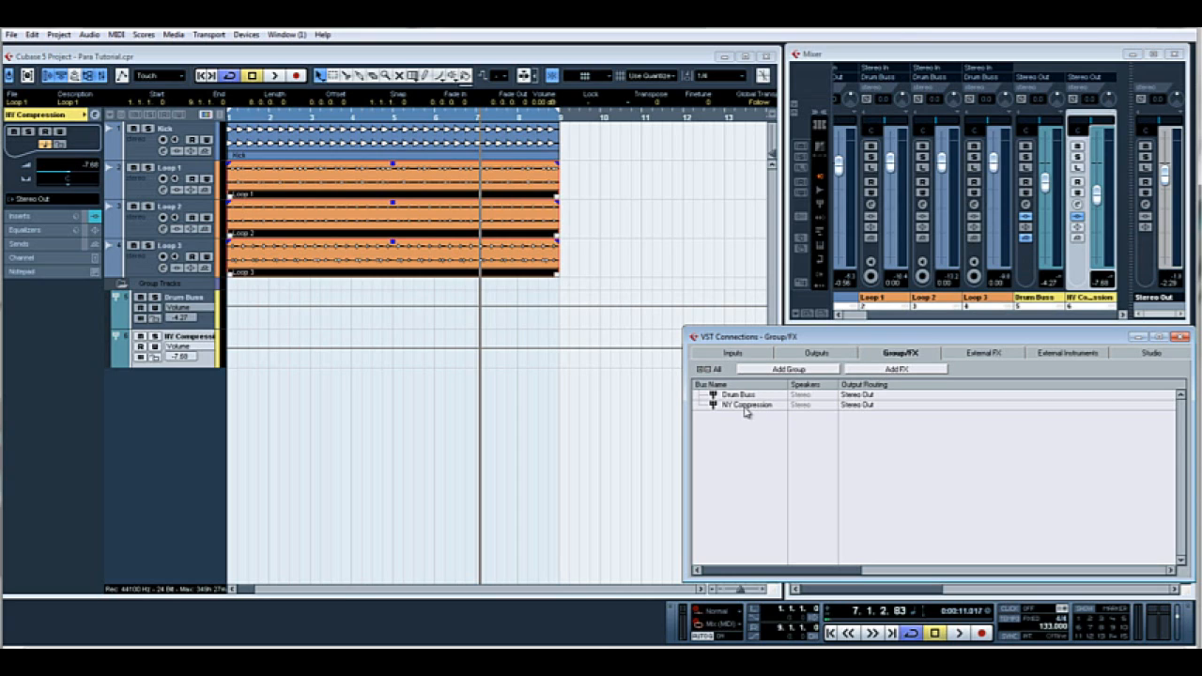
mouse_move(902, 188)
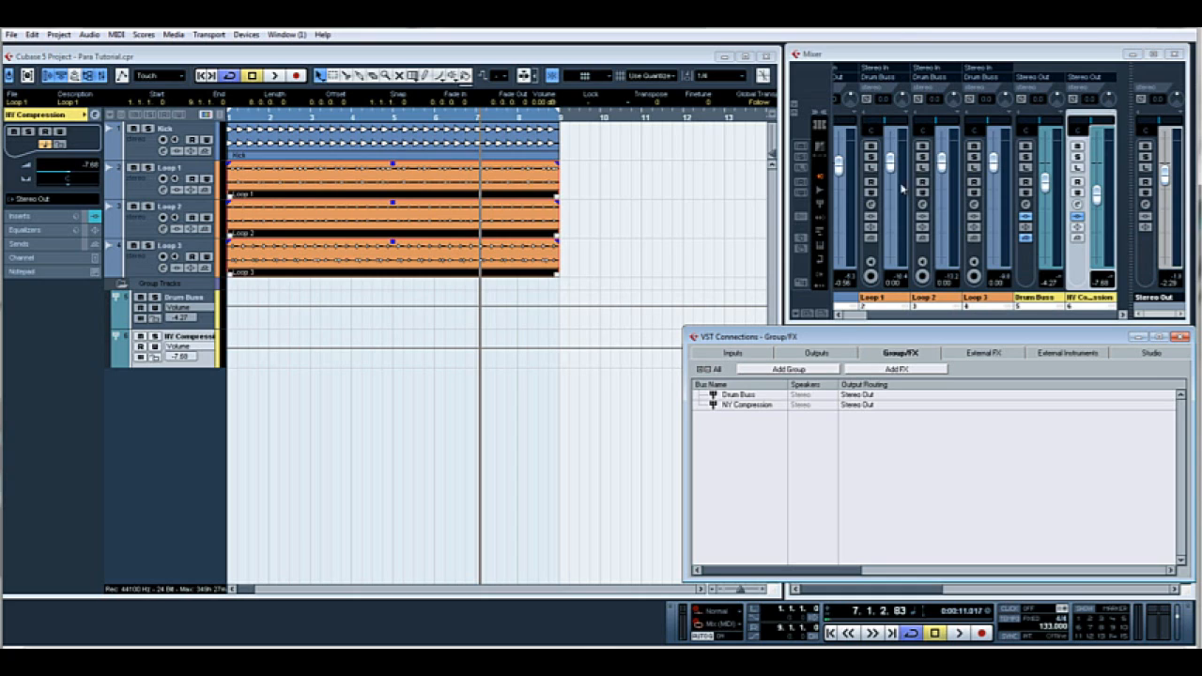
mouse_move(1041, 211)
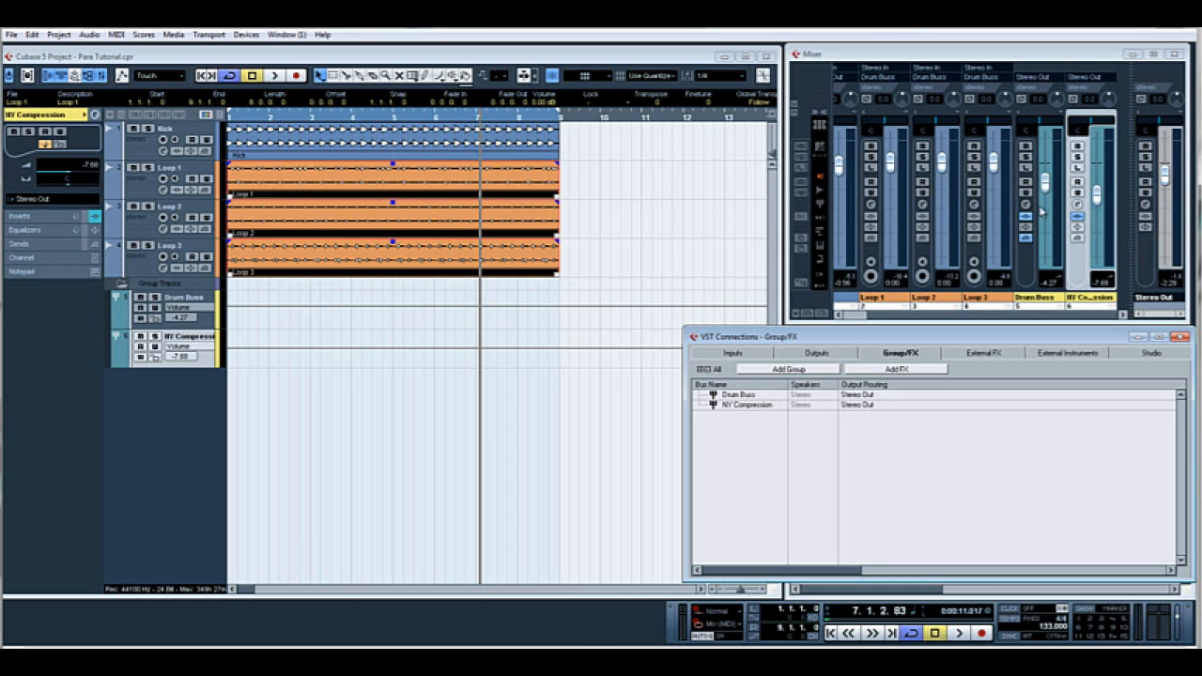
mouse_move(1043, 212)
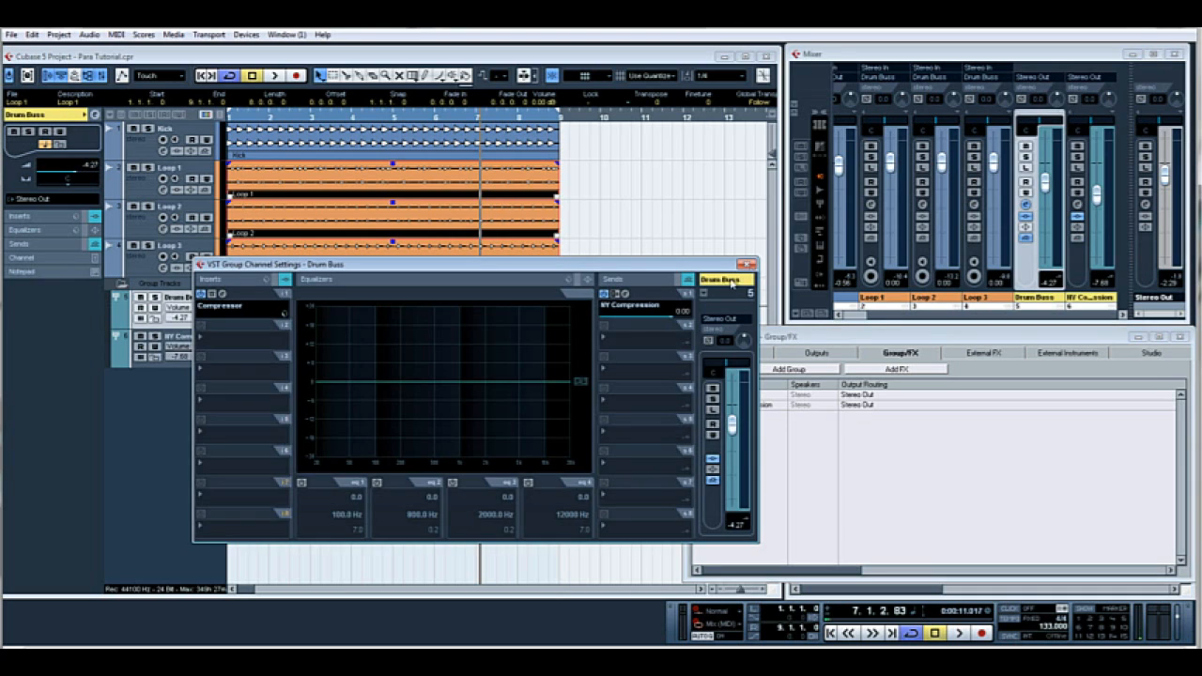
mouse_move(653, 326)
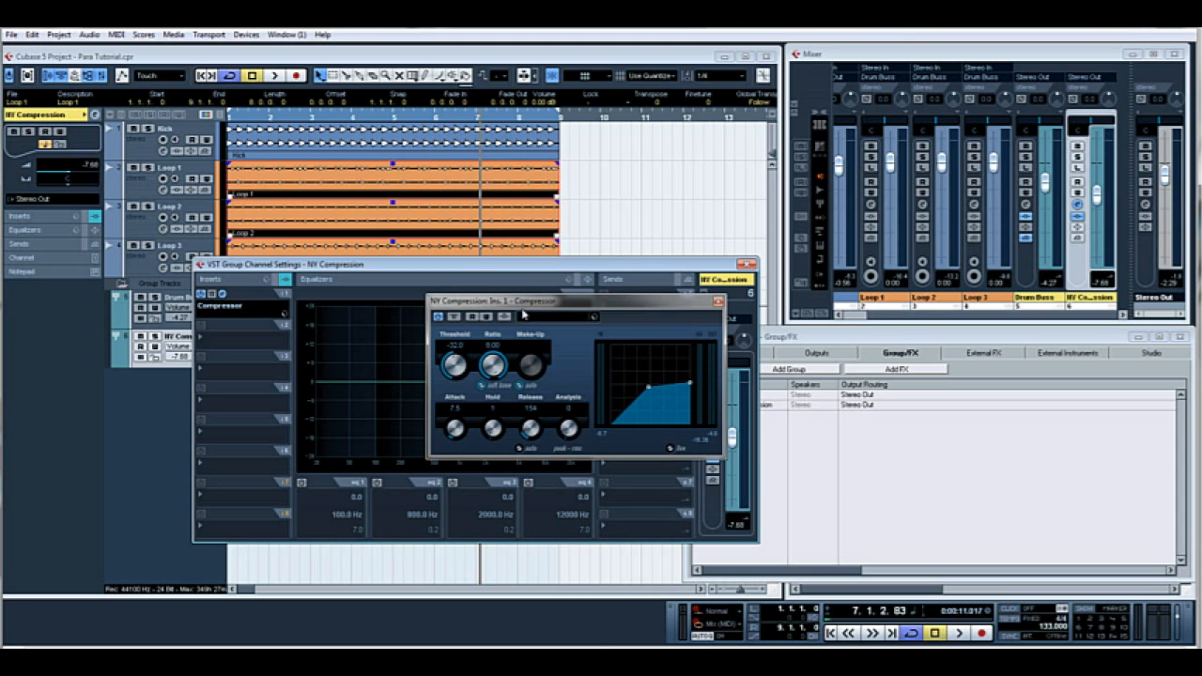
- Close the NY Compression Compressor window and its VST Group Channel Settings window
left_click(718, 301)
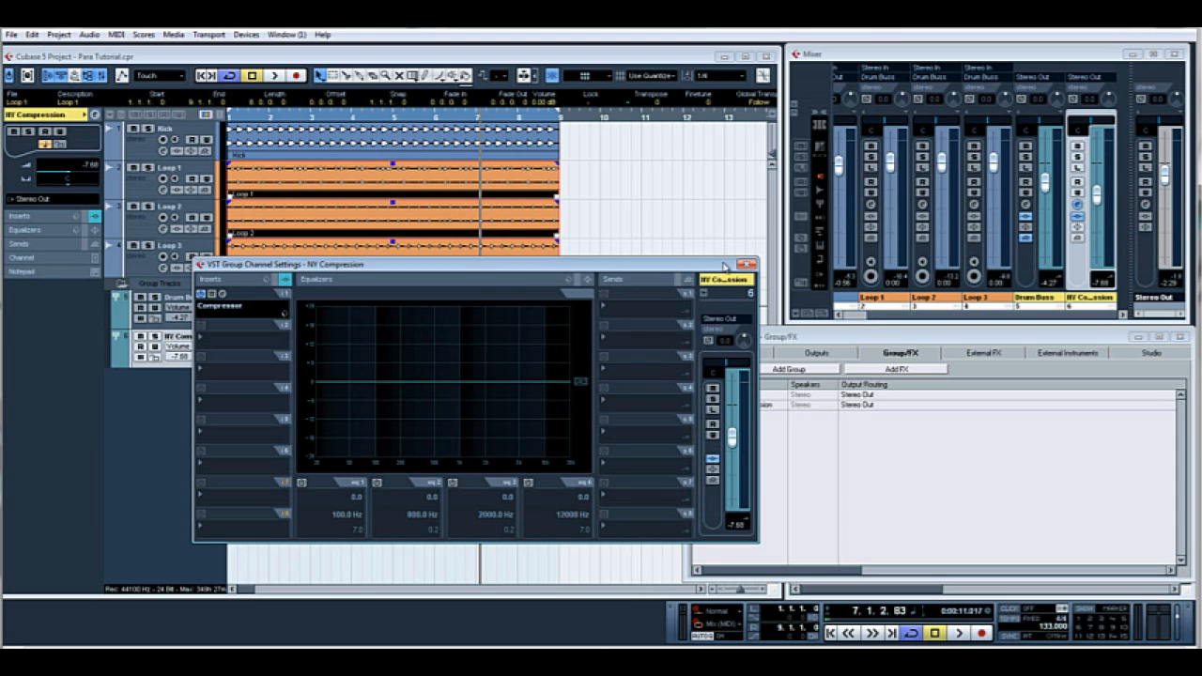
left_click(749, 264)
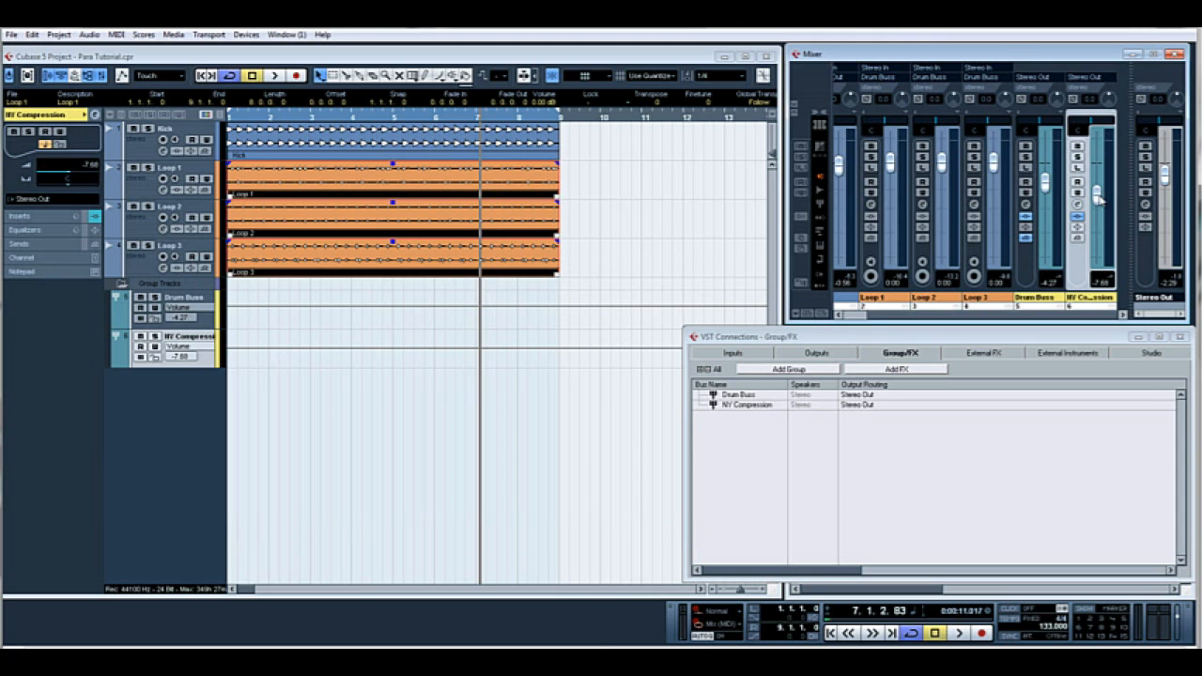
mouse_move(1101, 202)
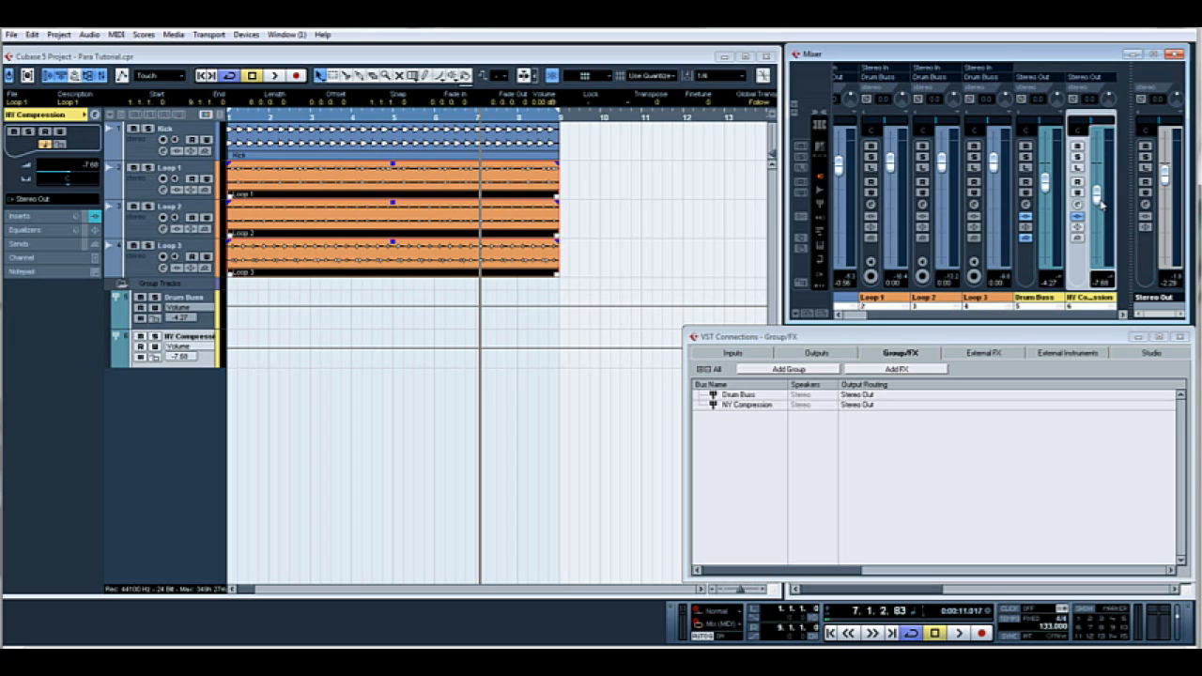
mouse_move(707, 272)
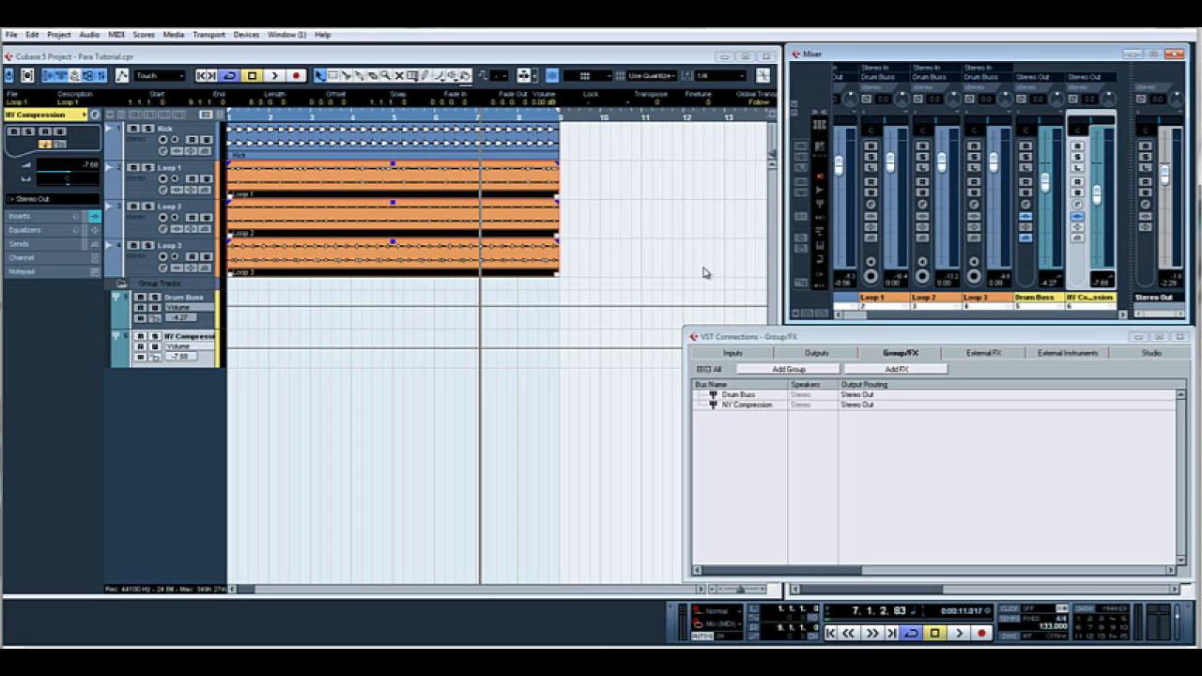